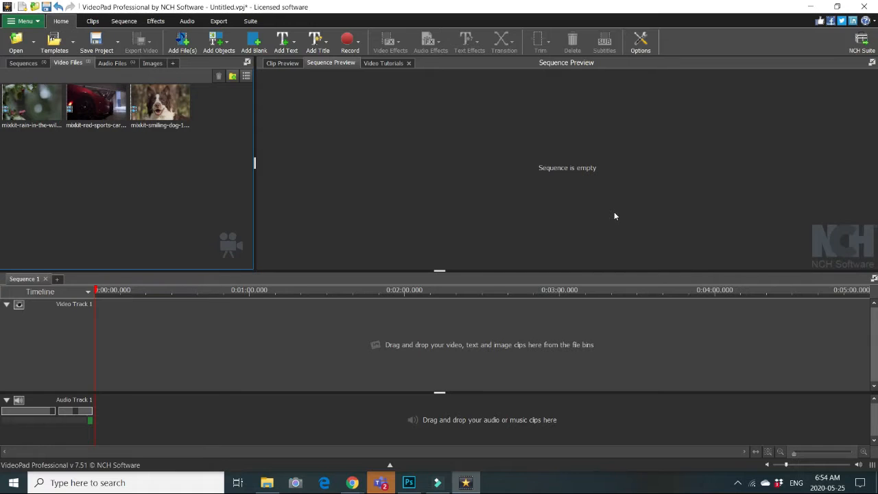
pyautogui.moveTo(464, 110)
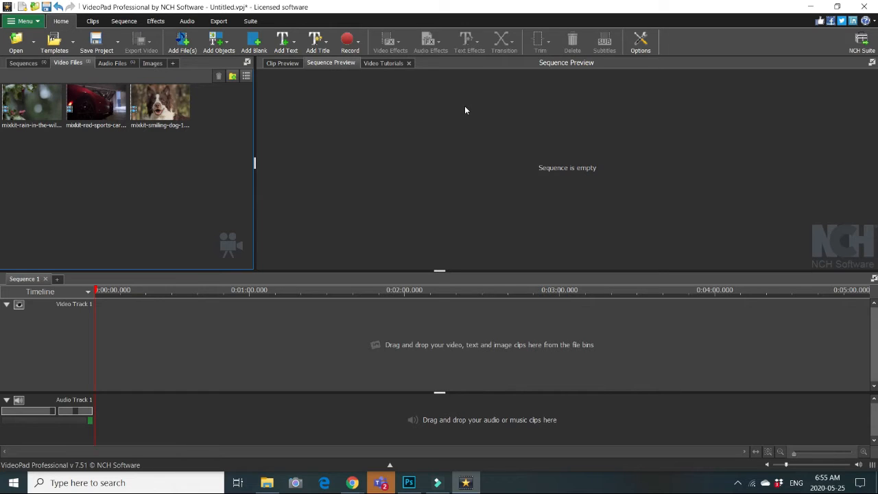
pyautogui.moveTo(448, 118)
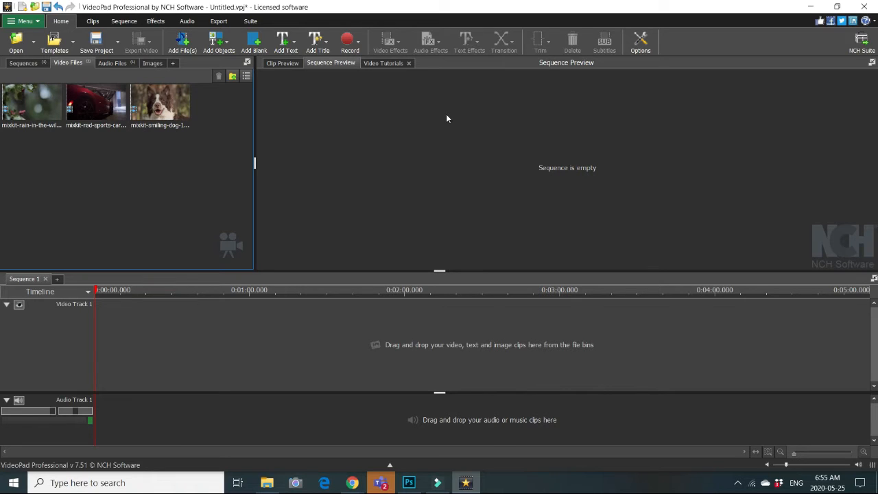
pyautogui.moveTo(30, 117)
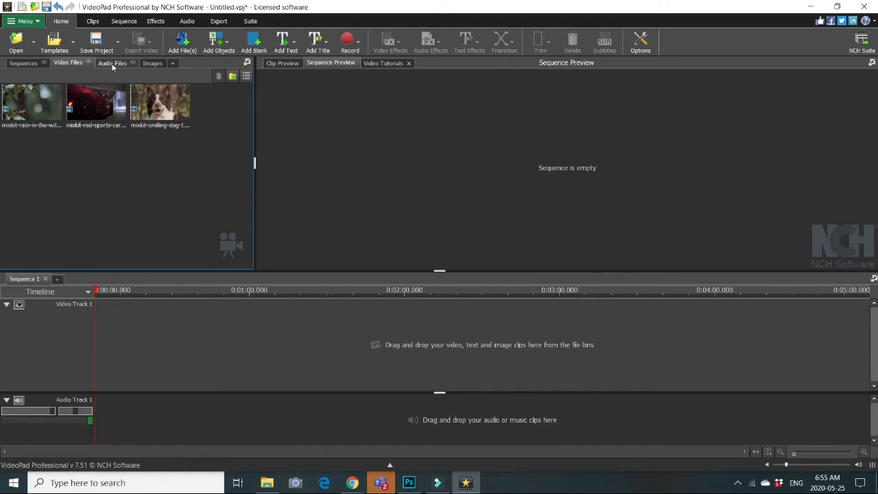
# Place the Desert_Caravan.mp3 music on Audio Track 1 from the audio files bin
pyautogui.click(113, 63)
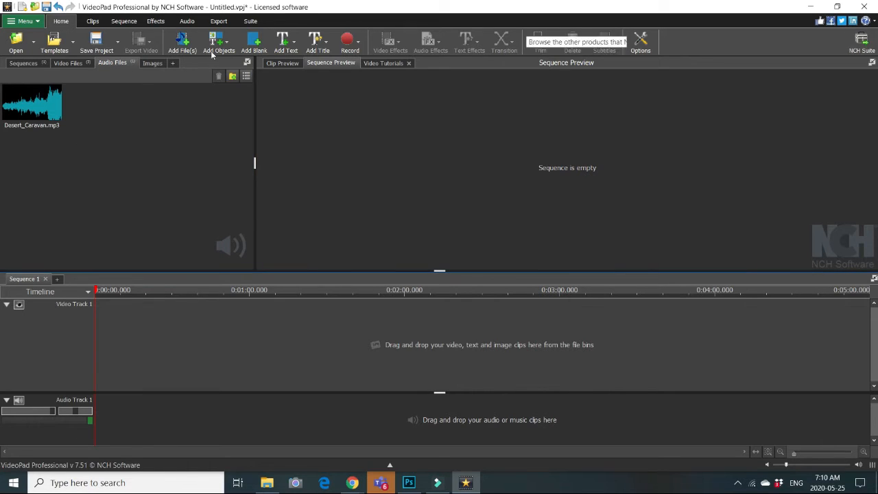
pyautogui.moveTo(32, 103); pyautogui.dragTo(113, 418)
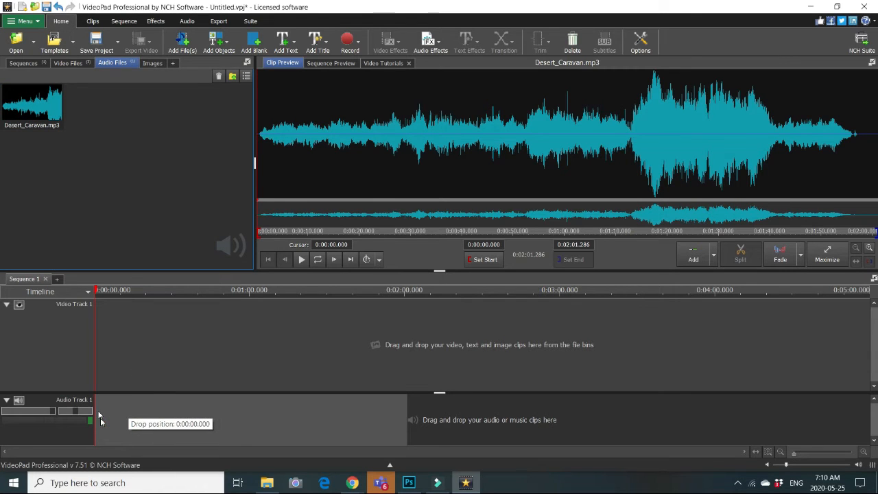
# Add the three video clips in order onto Video Track 1 from the video files bin
pyautogui.click(67, 64)
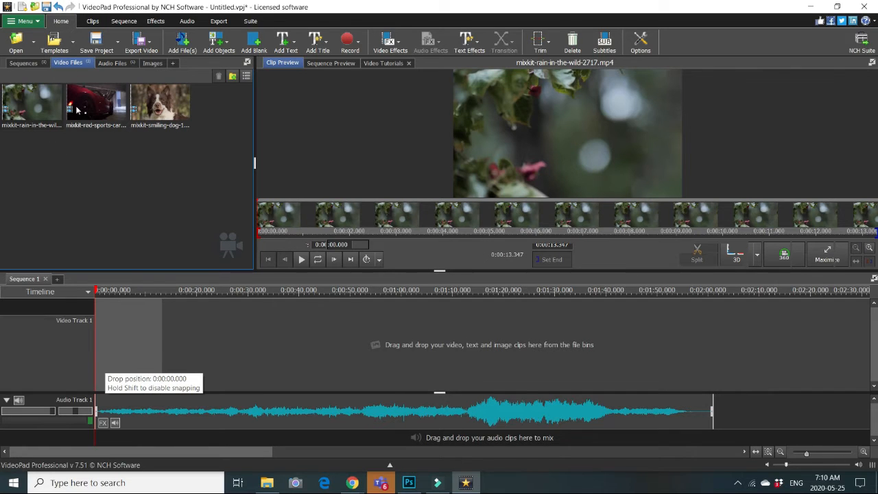
pyautogui.moveTo(31, 103); pyautogui.dragTo(131, 350)
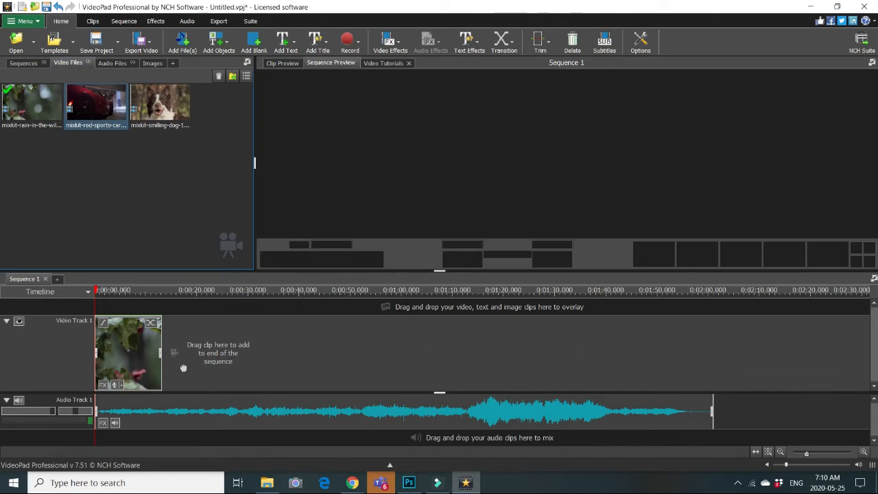
pyautogui.moveTo(96, 103); pyautogui.dragTo(179, 368)
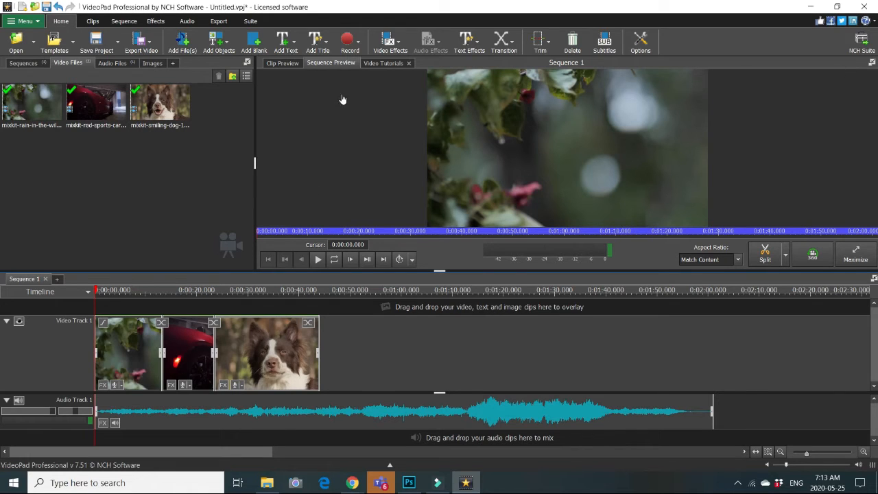
pyautogui.moveTo(348, 40)
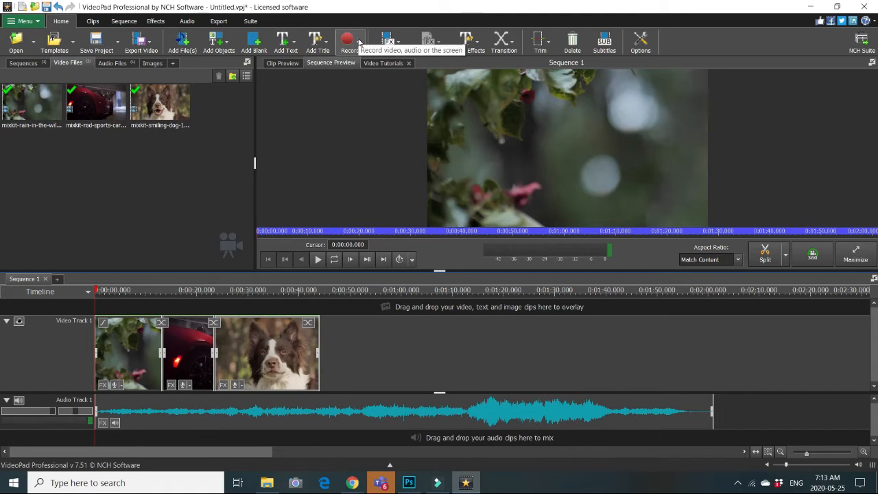
# Bring up the Record Audio dialog with microphone source and recording file named aa
pyautogui.click(352, 41)
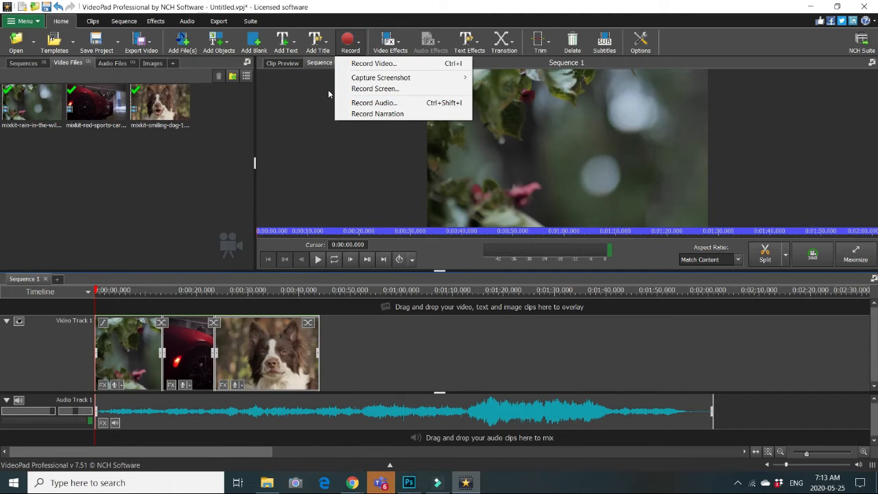
pyautogui.moveTo(373, 103)
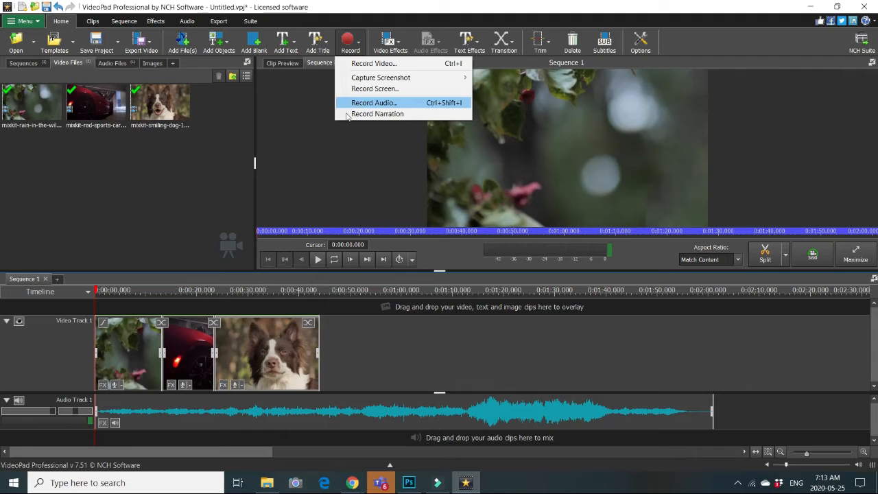
pyautogui.moveTo(391, 101)
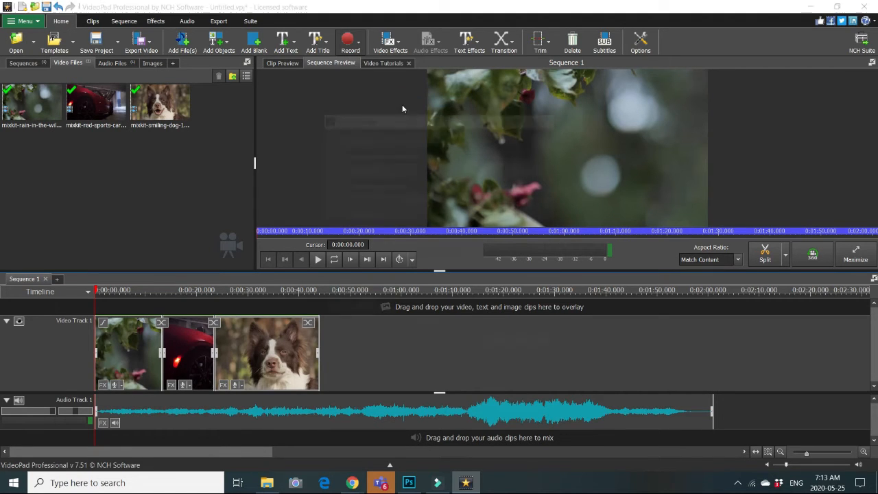
pyautogui.click(350, 41)
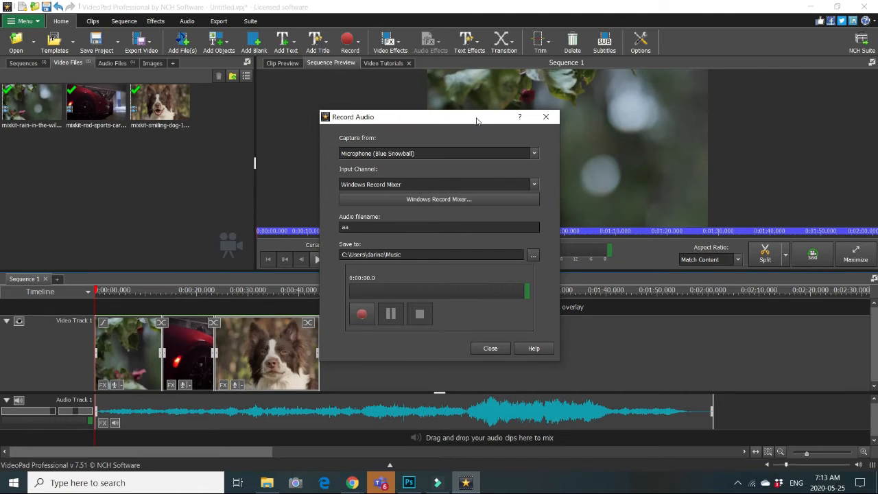
pyautogui.moveTo(395, 129)
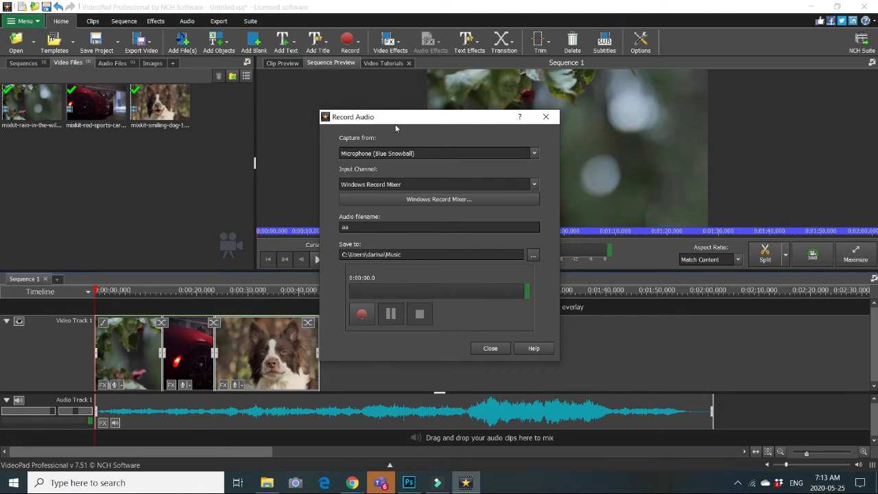
pyautogui.moveTo(452, 145)
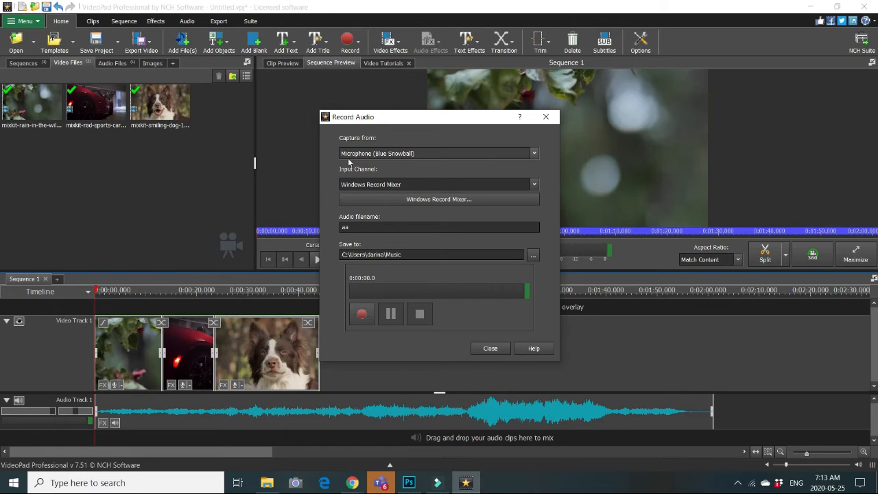
pyautogui.moveTo(420, 156)
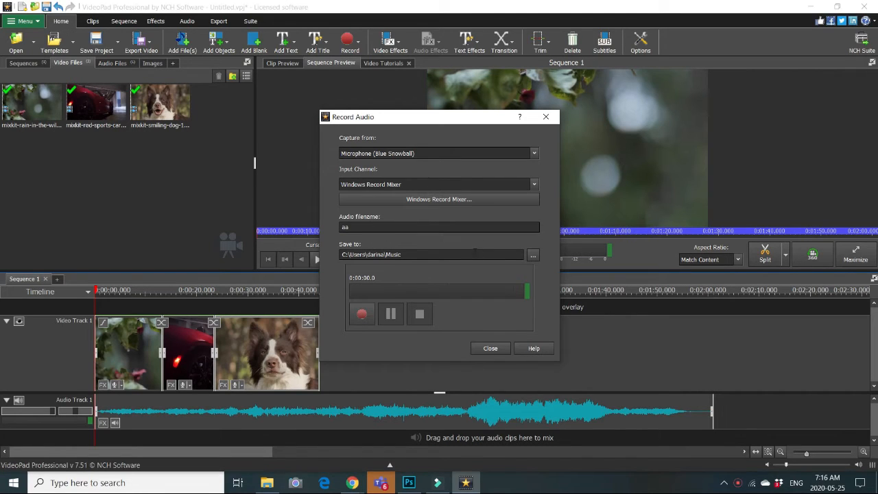
pyautogui.moveTo(446, 254)
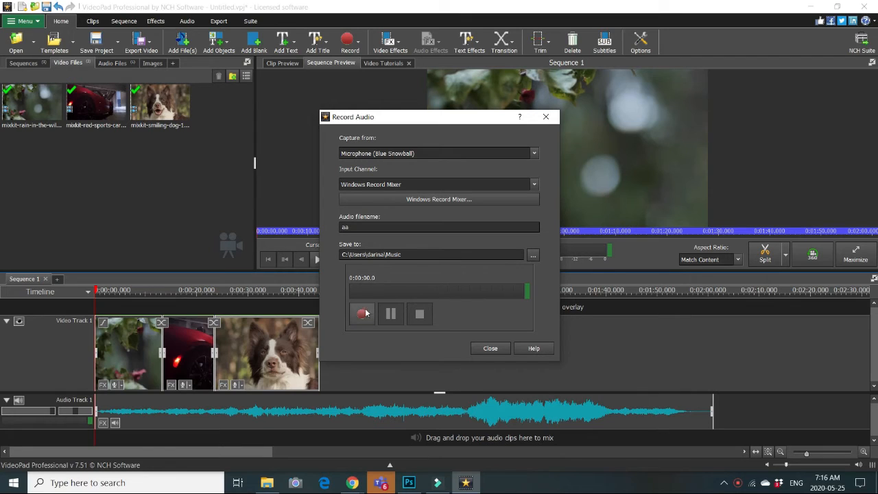
pyautogui.moveTo(362, 313)
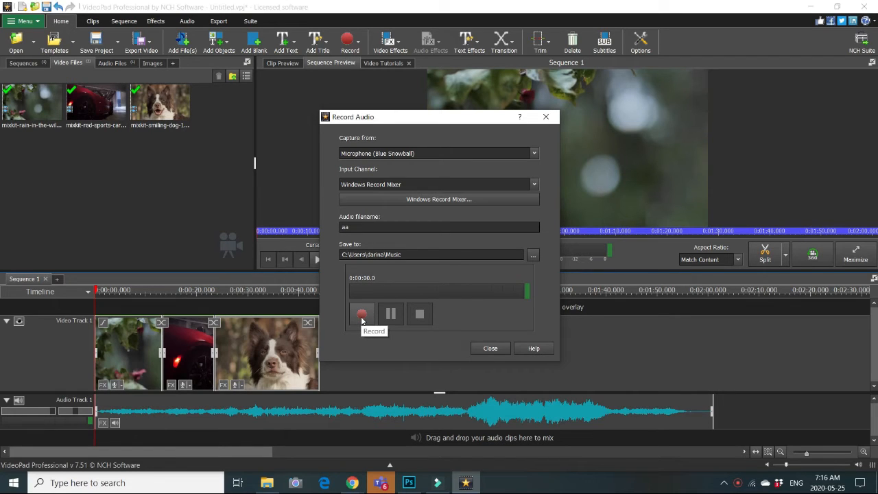
# Record about 17 seconds of microphone narration with a pause, saved as aa - 0001.wav
pyautogui.click(362, 312)
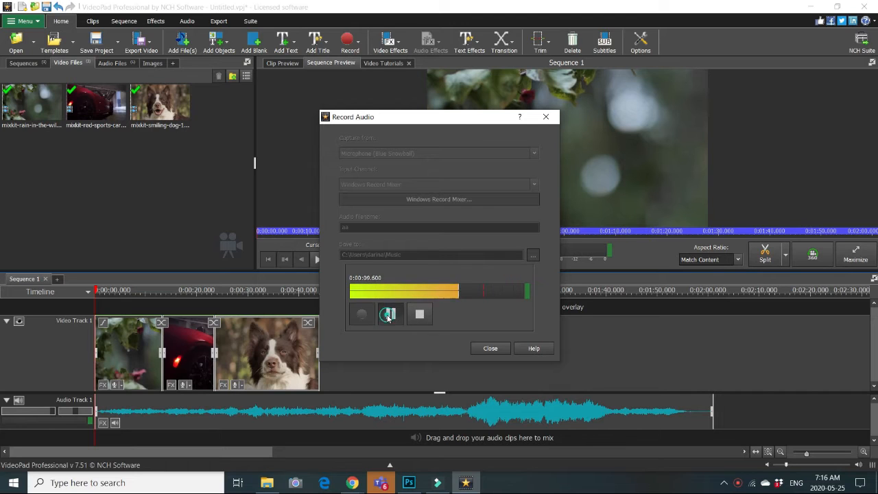
pyautogui.click(390, 314)
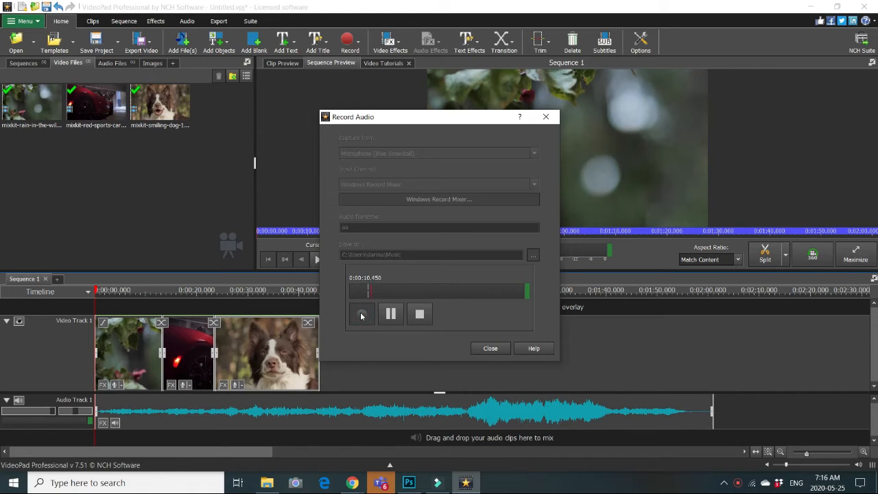
pyautogui.click(362, 312)
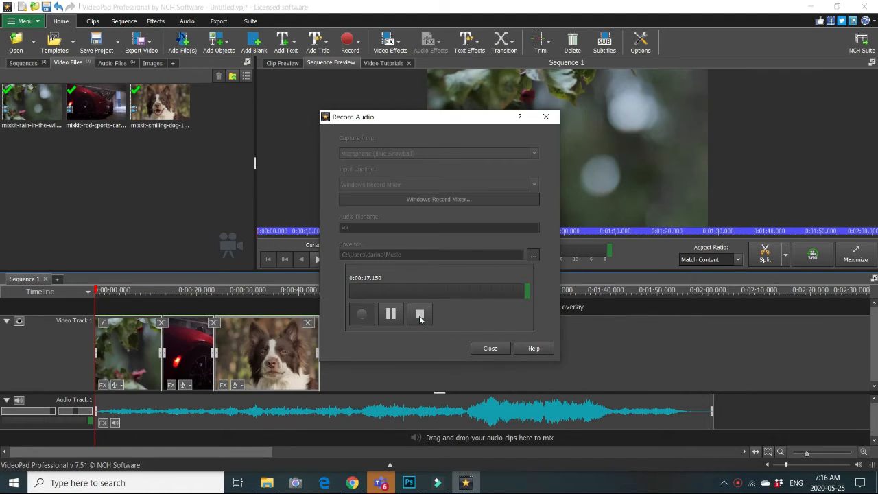
pyautogui.click(420, 313)
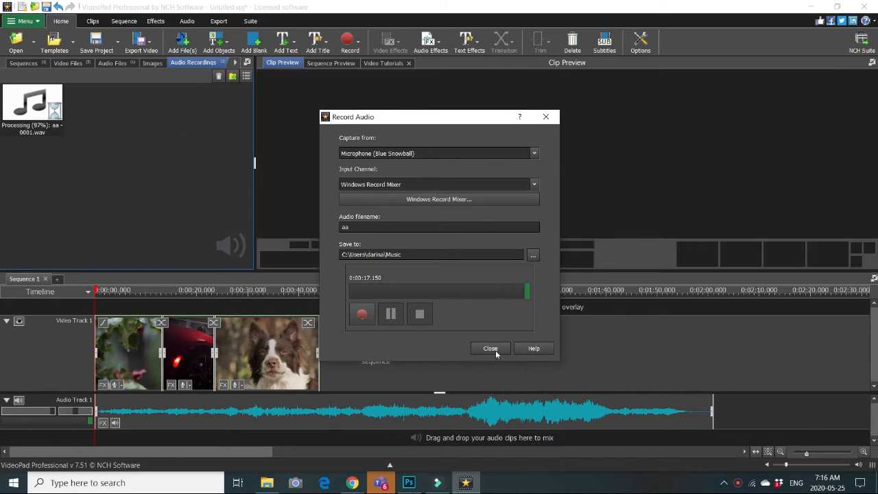
pyautogui.click(491, 349)
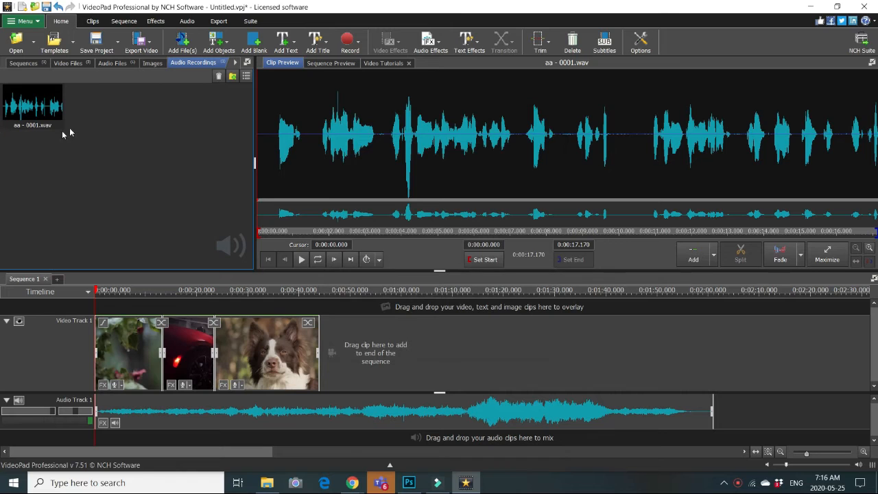
pyautogui.moveTo(66, 164)
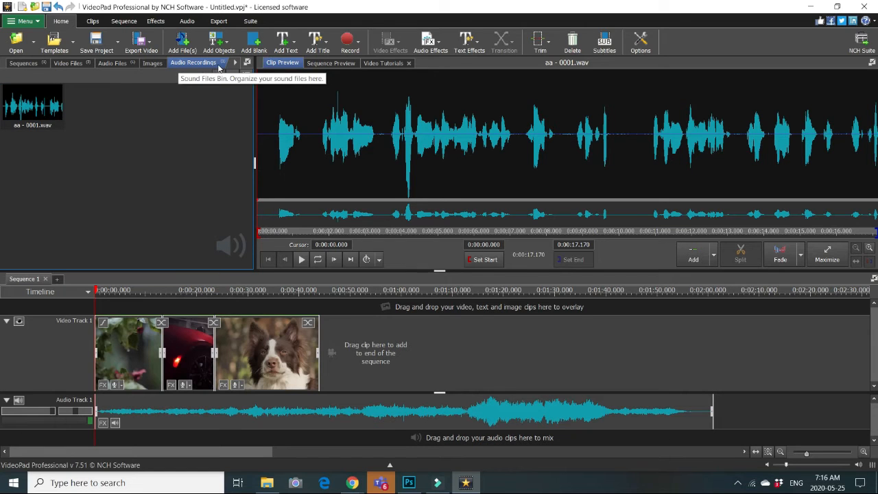
pyautogui.click(331, 63)
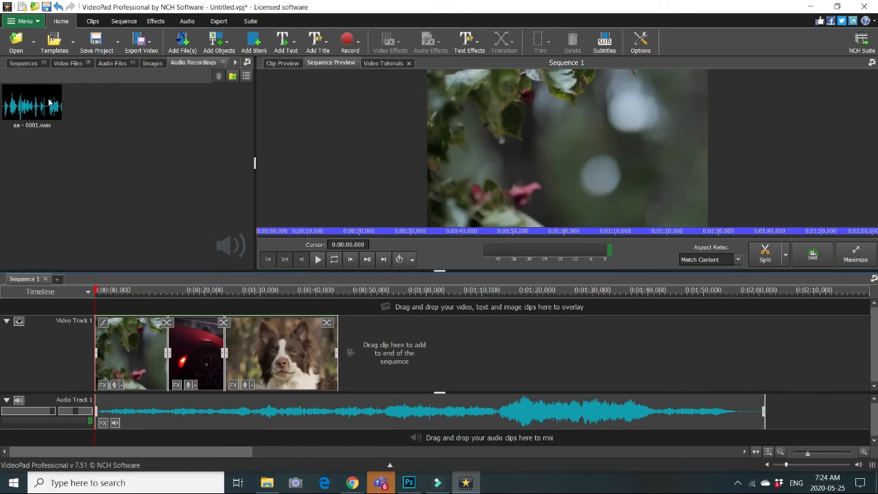
pyautogui.click(30, 103)
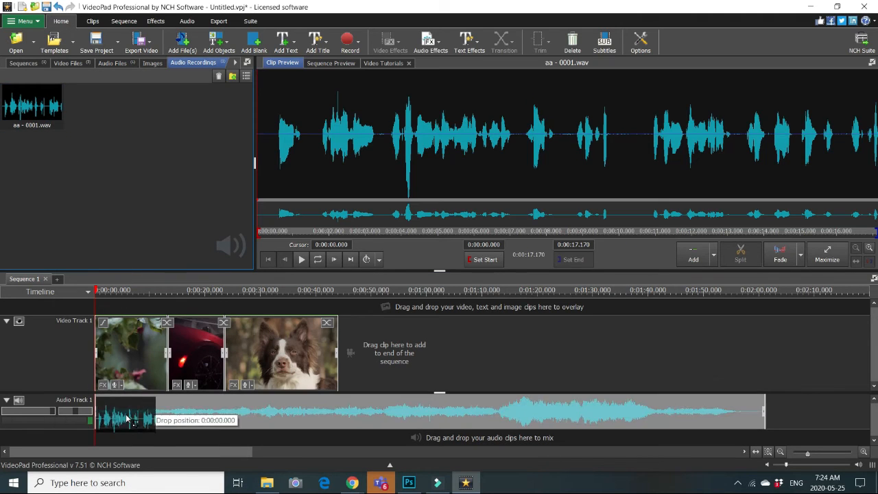
# Drag aa - 0001.wav onto Audio Track 2 and slide it under the start of the video clips
pyautogui.moveTo(123, 418); pyautogui.dragTo(135, 439)
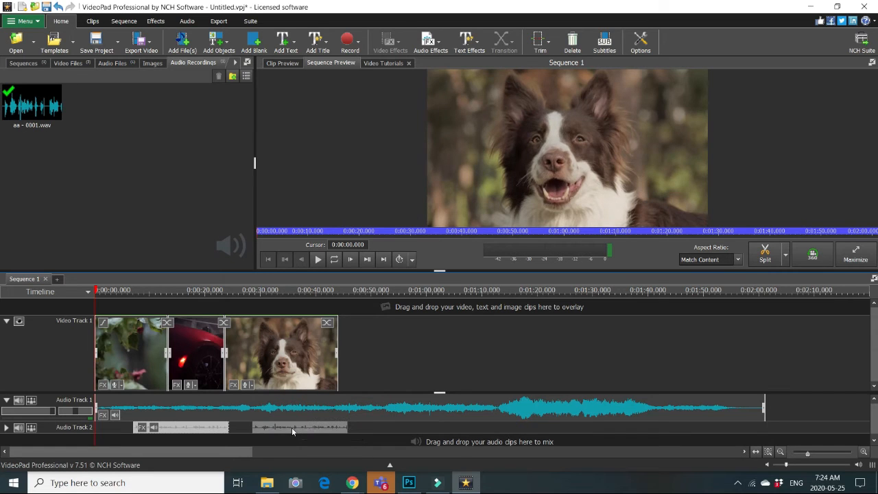
pyautogui.moveTo(291, 428); pyautogui.dragTo(149, 432)
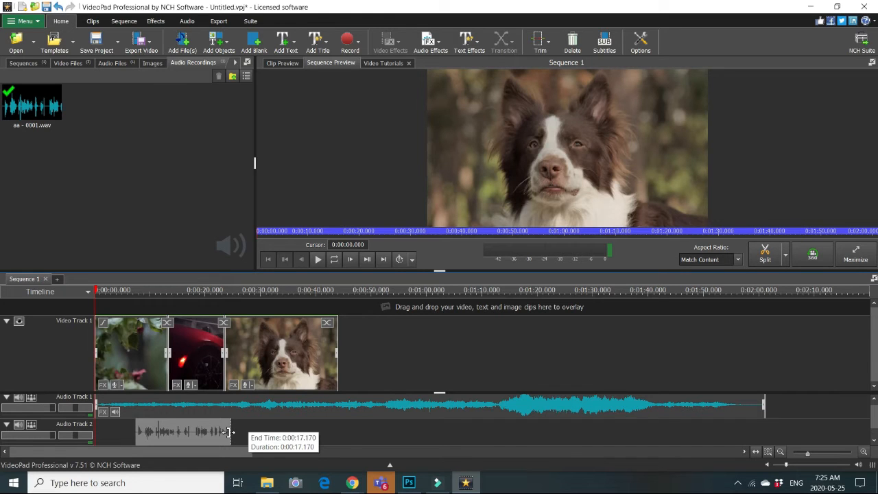
pyautogui.moveTo(231, 432); pyautogui.dragTo(222, 432)
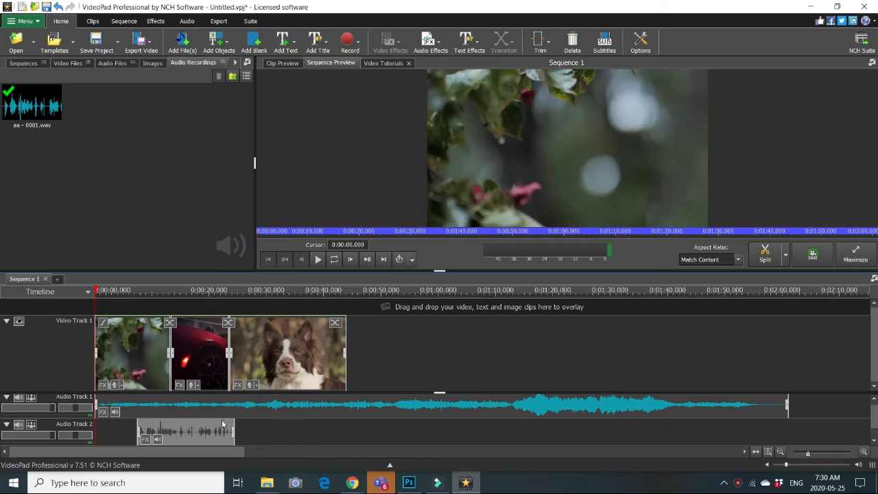
pyautogui.moveTo(233, 431)
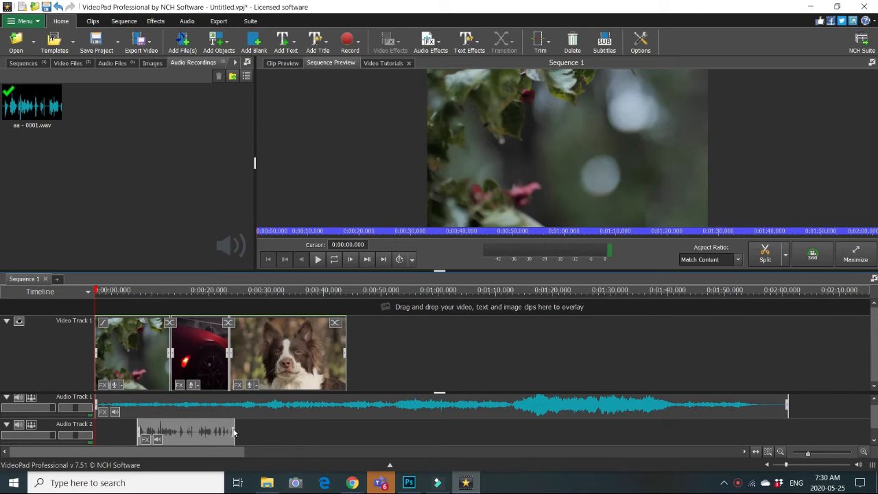
pyautogui.moveTo(163, 433)
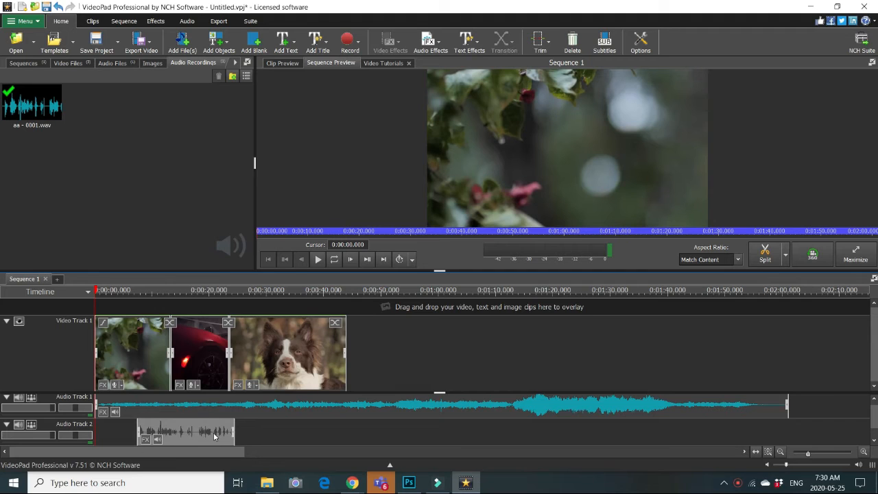
pyautogui.moveTo(214, 433)
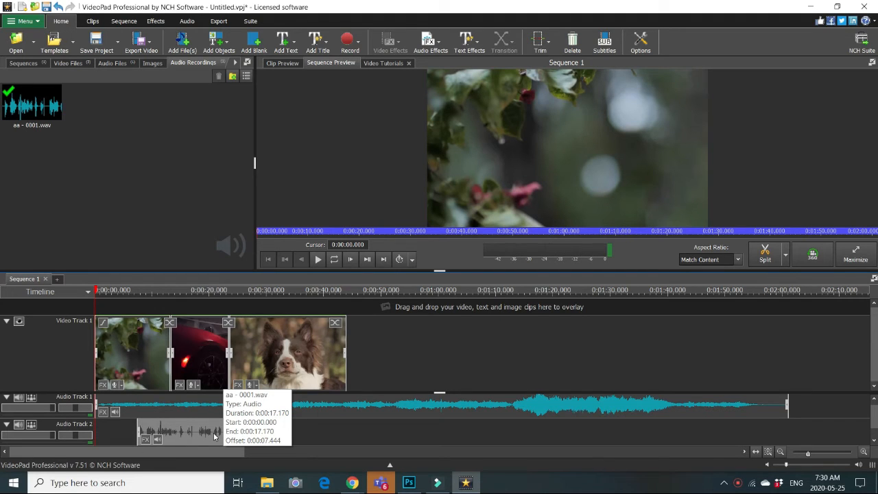
pyautogui.moveTo(208, 437)
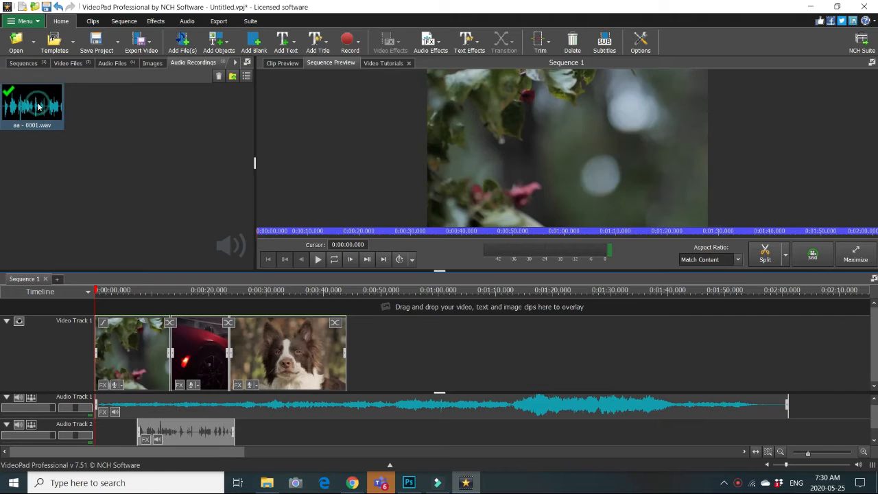
# Preview aa - 0001.wav in Clip Preview, playing it to locate the speech to keep
pyautogui.click(33, 103)
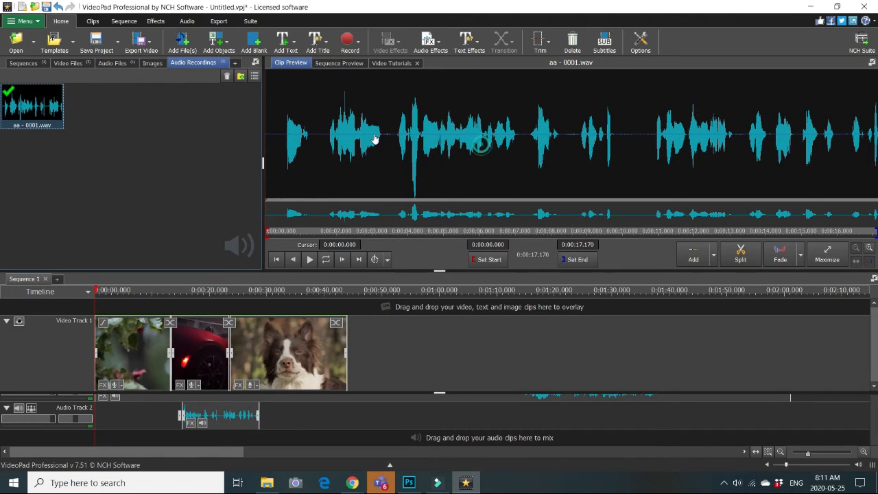
pyautogui.click(291, 137)
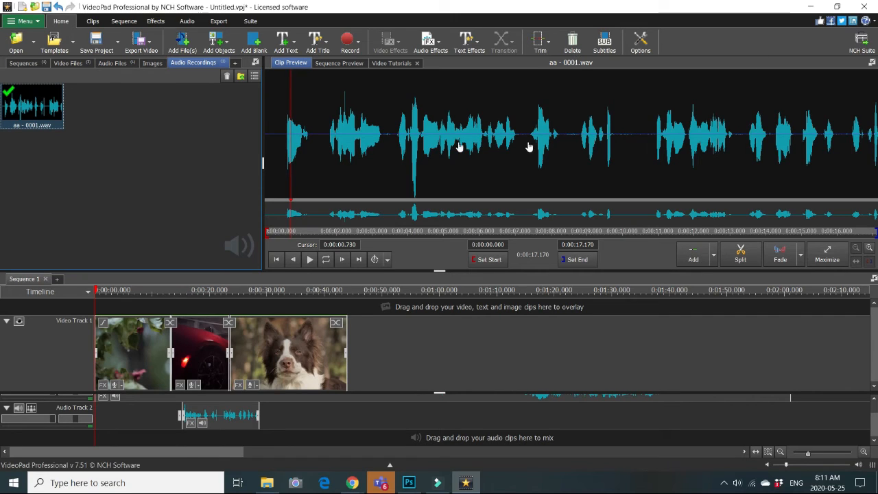
pyautogui.click(346, 136)
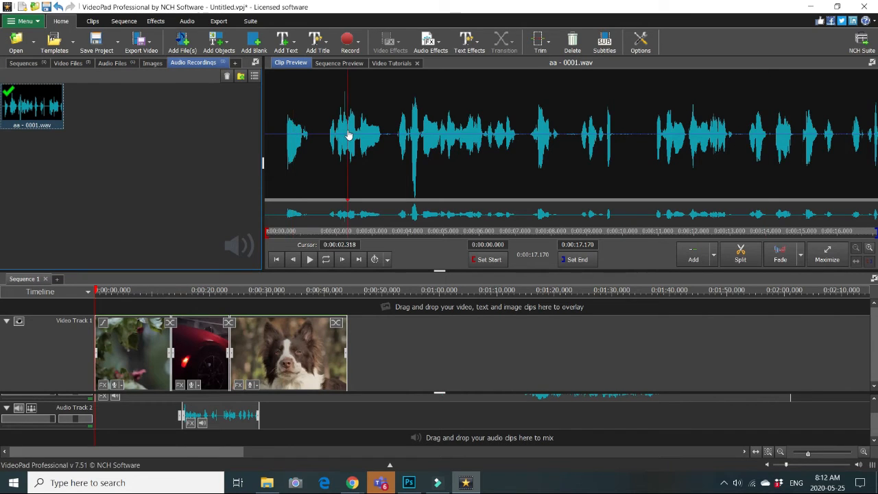
pyautogui.moveTo(357, 165)
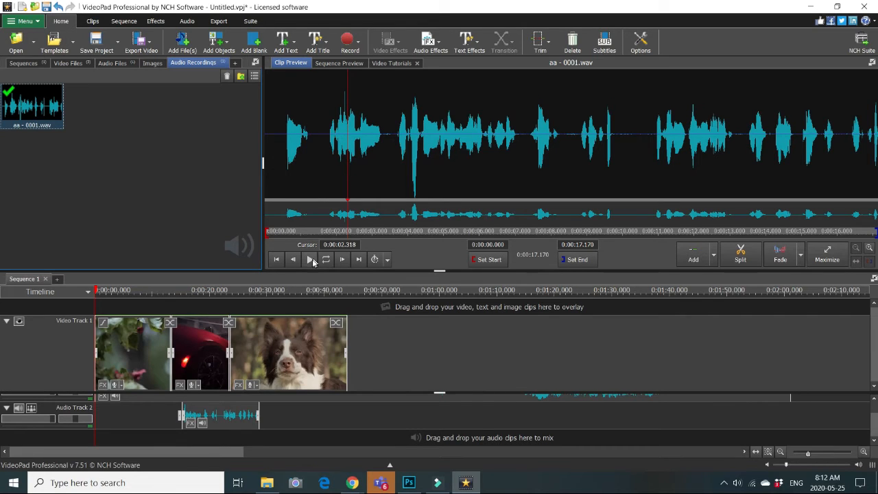
pyautogui.click(346, 171)
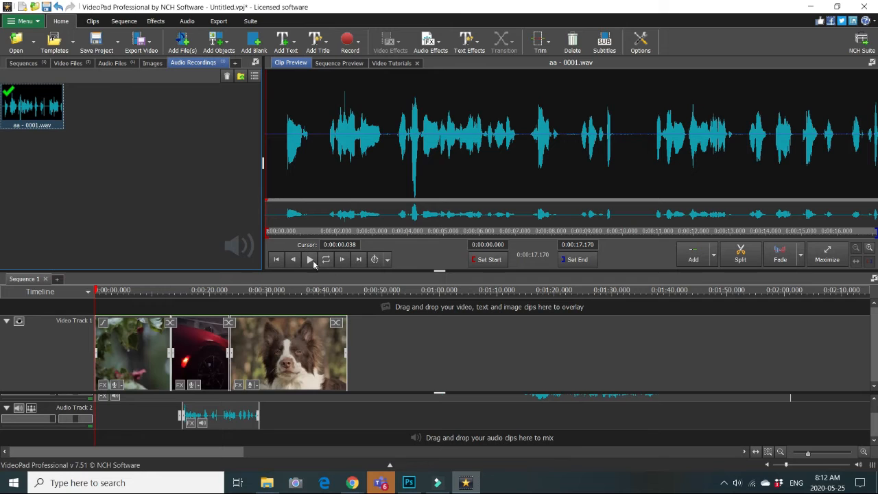
pyautogui.click(311, 258)
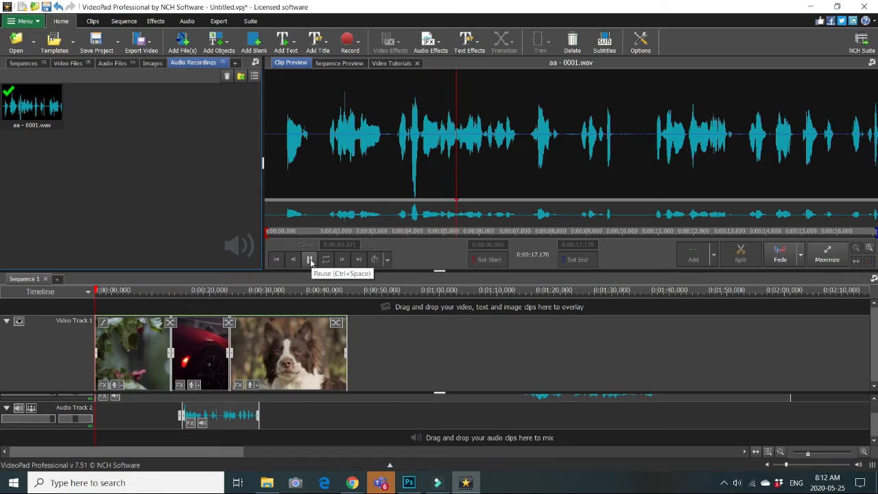
pyautogui.click(310, 258)
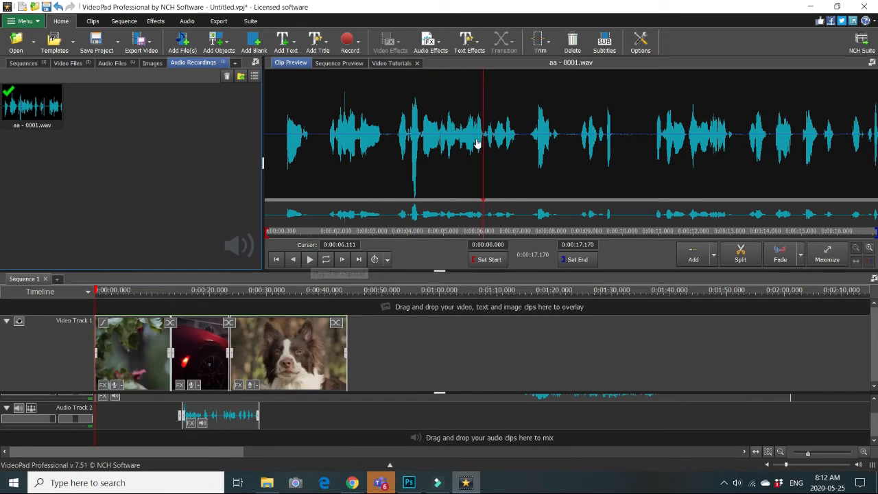
pyautogui.moveTo(326, 225)
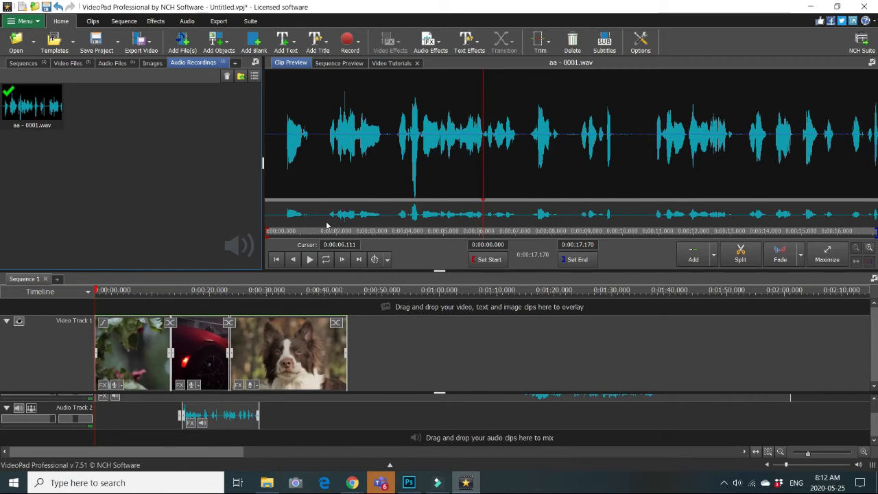
pyautogui.moveTo(395, 219)
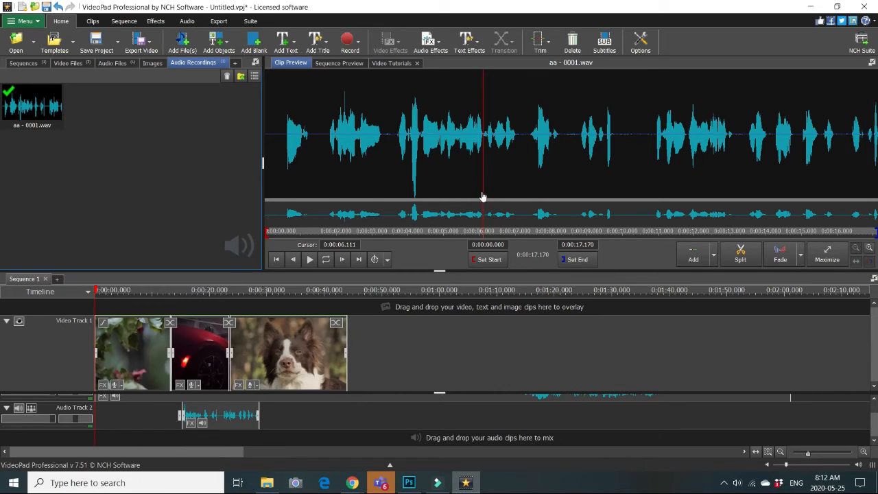
pyautogui.moveTo(486, 170)
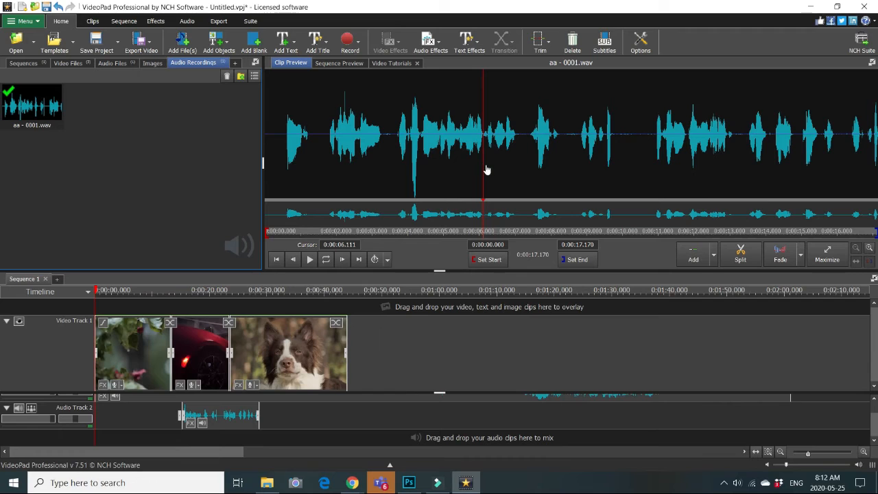
pyautogui.moveTo(486, 182)
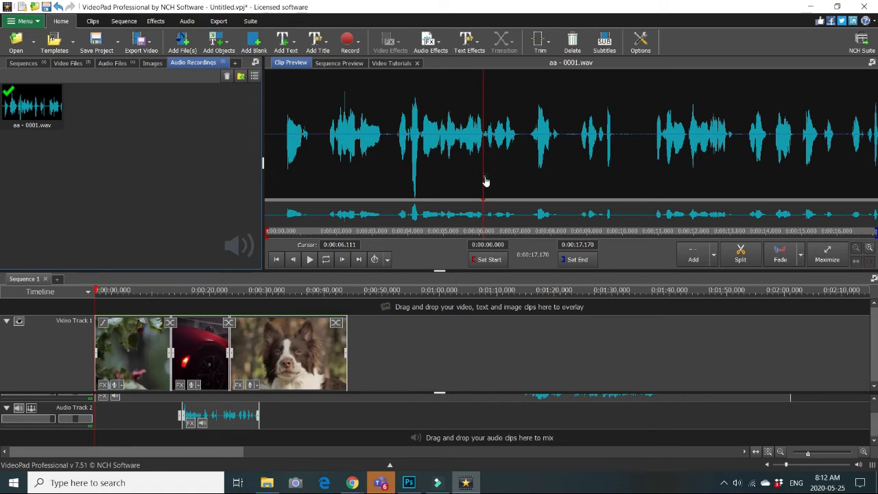
# Mark the narration's start and end points, trimming it to about 10 seconds of speech
pyautogui.click(365, 200)
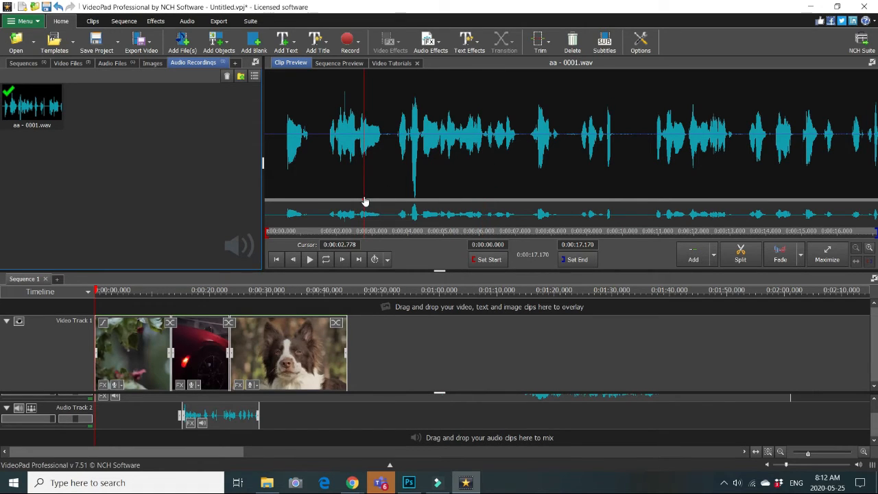
pyautogui.moveTo(488, 260)
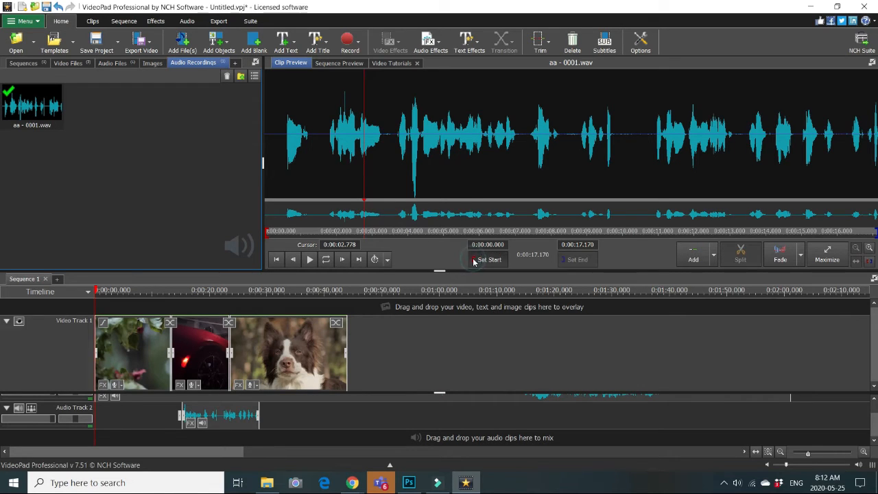
pyautogui.click(488, 259)
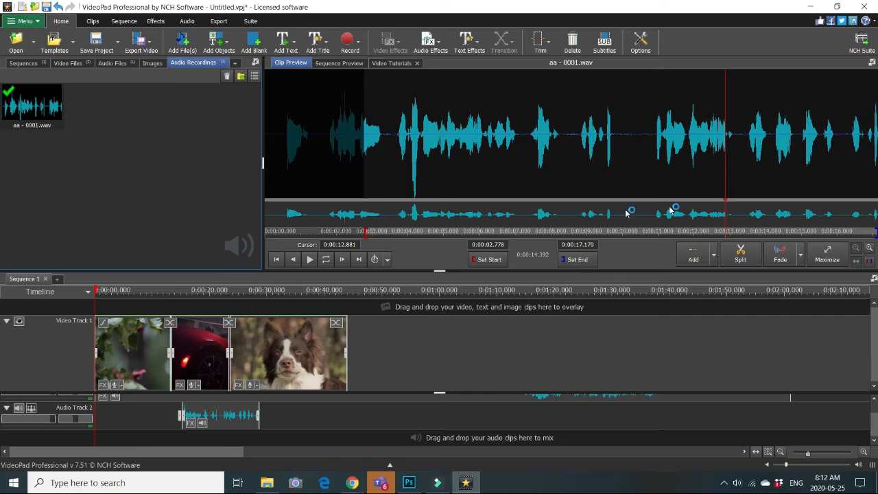
pyautogui.moveTo(579, 260)
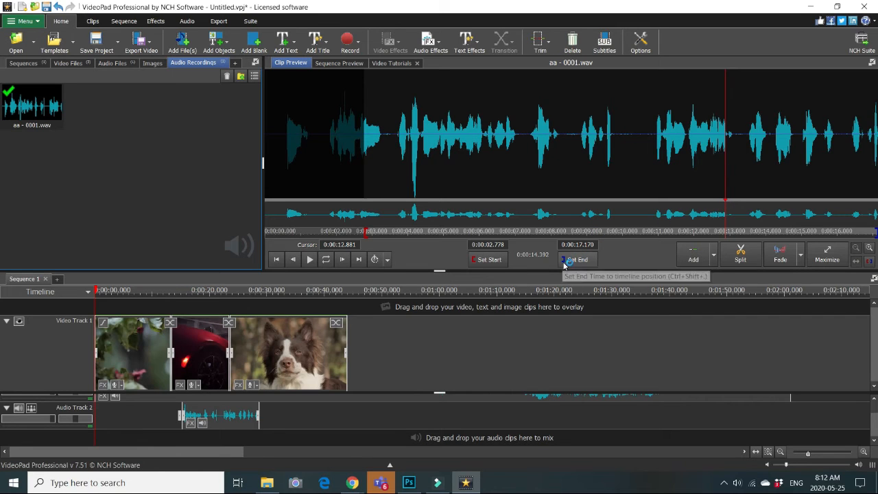
pyautogui.click(576, 259)
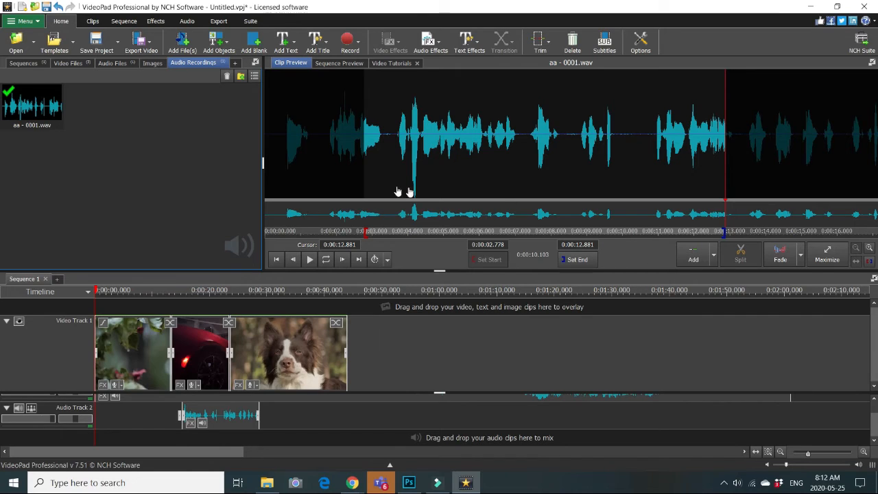
pyautogui.moveTo(89, 107)
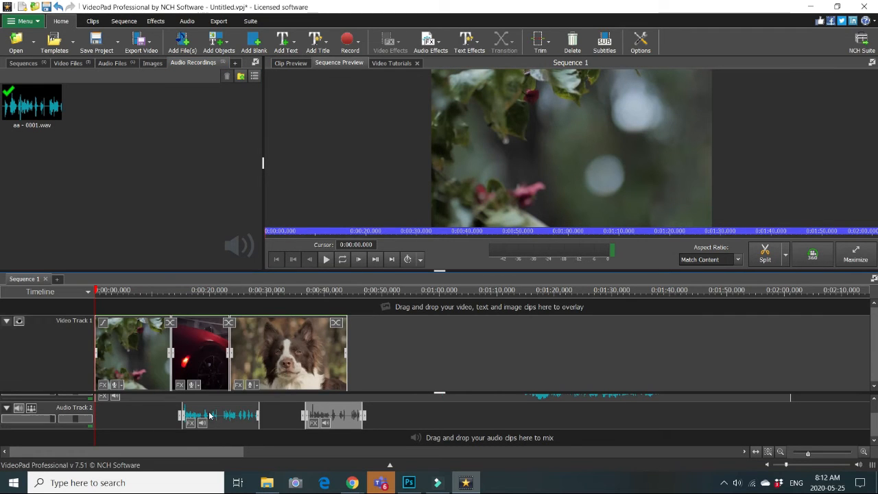
# Arrange the trimmed narration clip on Audio Track 2 under the beginning of the video
pyautogui.rightClick(208, 414)
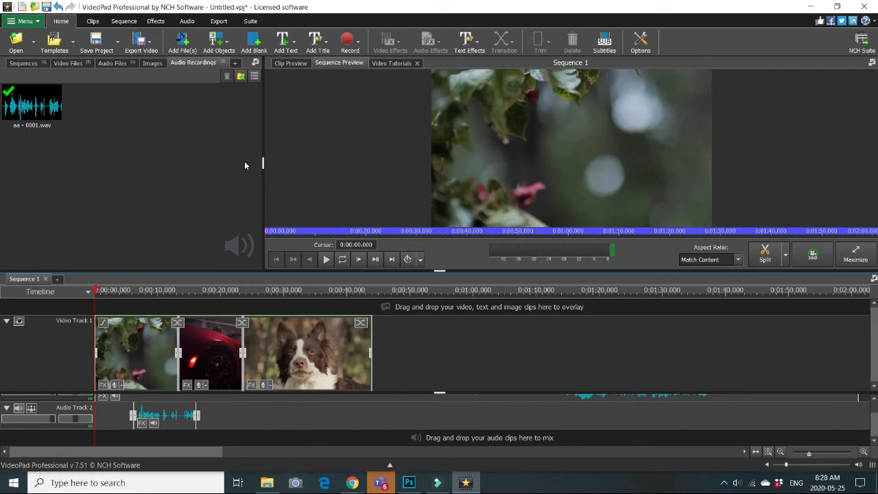
pyautogui.moveTo(151, 252)
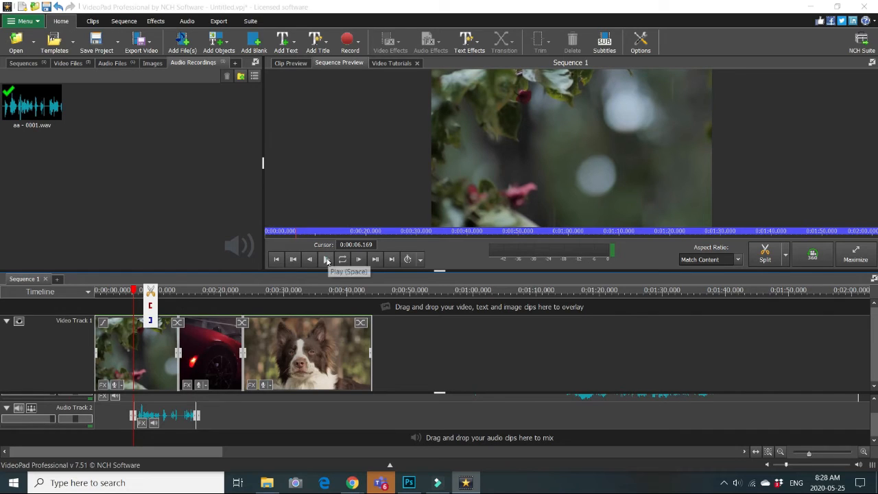
pyautogui.click(326, 258)
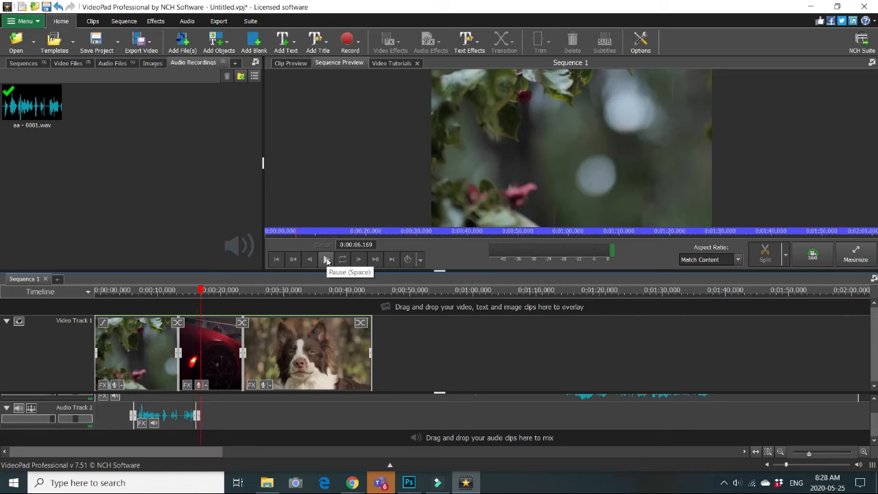
pyautogui.click(327, 260)
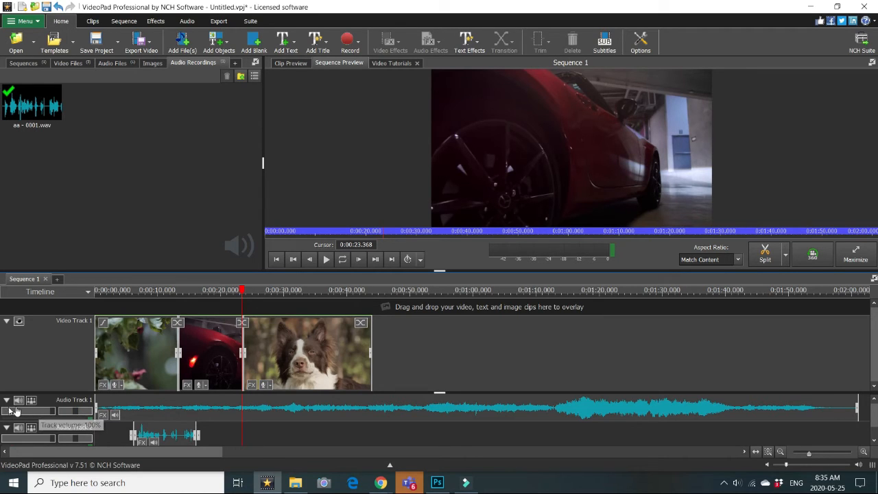
pyautogui.moveTo(19, 401)
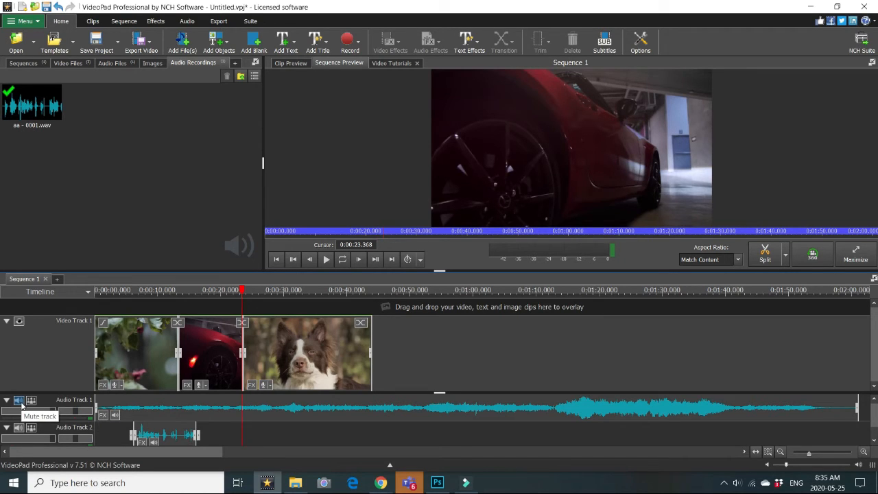
pyautogui.moveTo(7, 411)
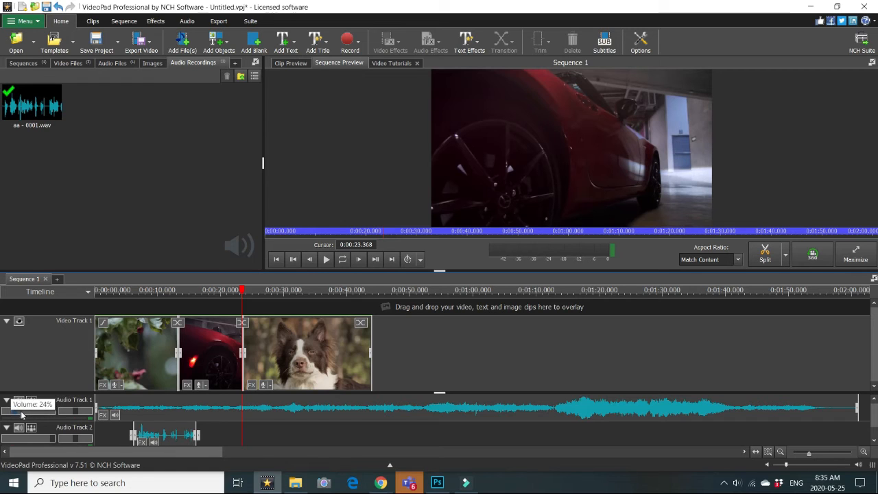
# Lower the Audio Track 1 music volume line until it reads Volume: 24%
pyautogui.moveTo(21, 412); pyautogui.dragTo(52, 412)
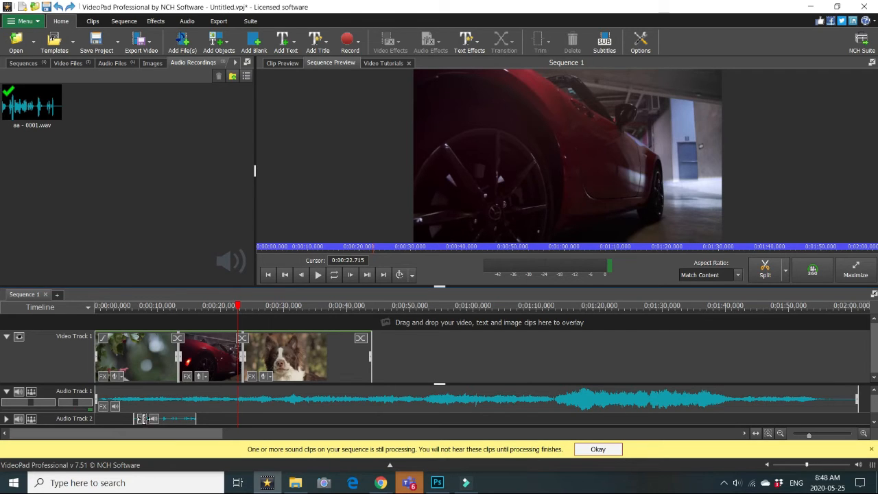
pyautogui.moveTo(193, 419)
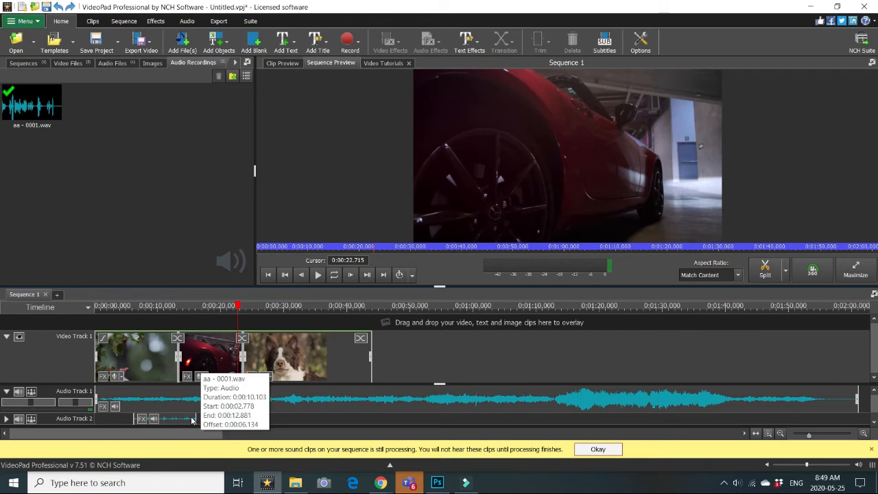
pyautogui.moveTo(239, 308)
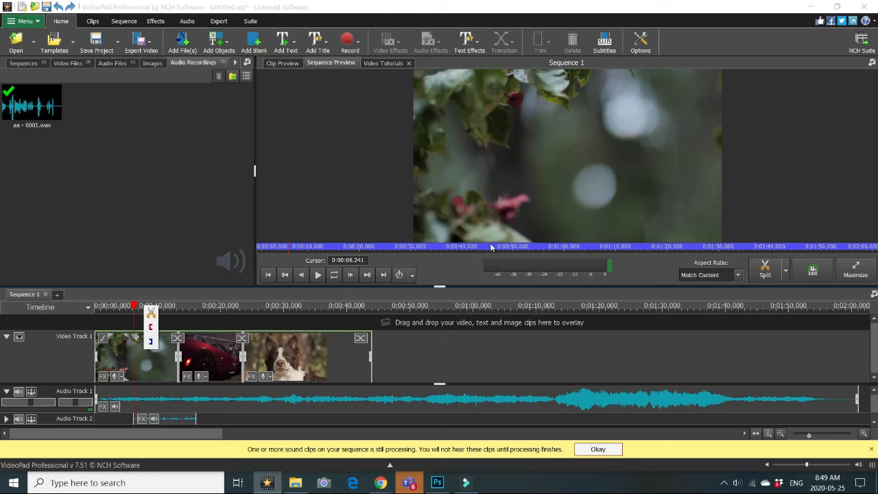
pyautogui.moveTo(766, 267)
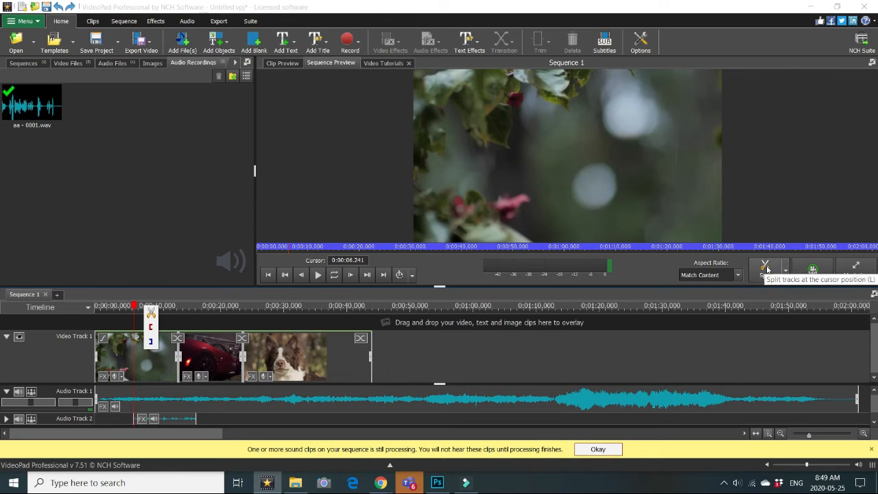
# Split the tracks at about 3 seconds and again at 0:00:15.966
pyautogui.click(764, 267)
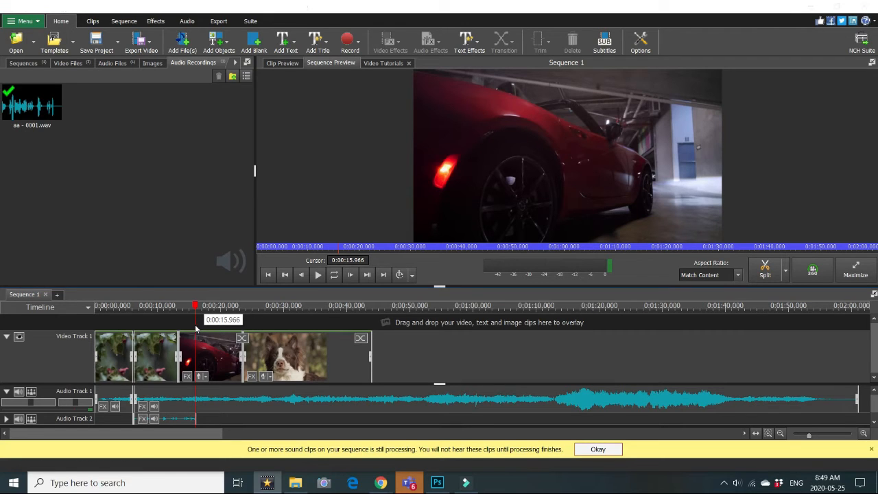
pyautogui.click(766, 269)
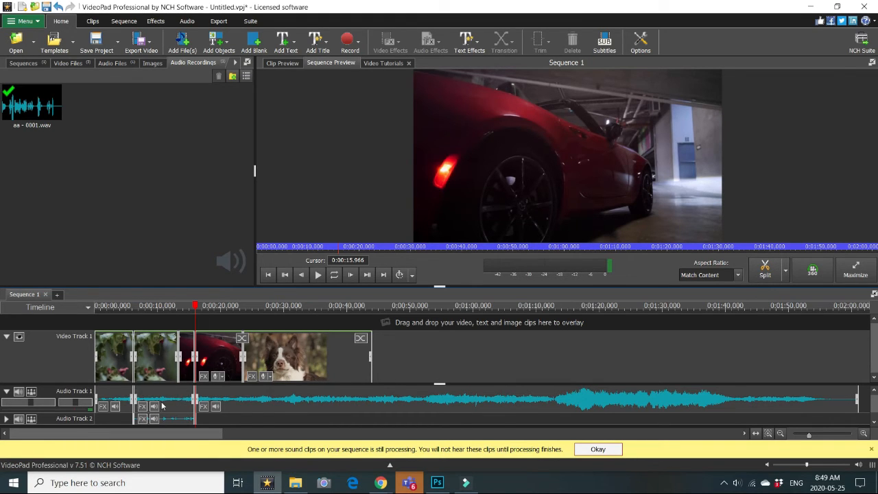
pyautogui.moveTo(154, 406)
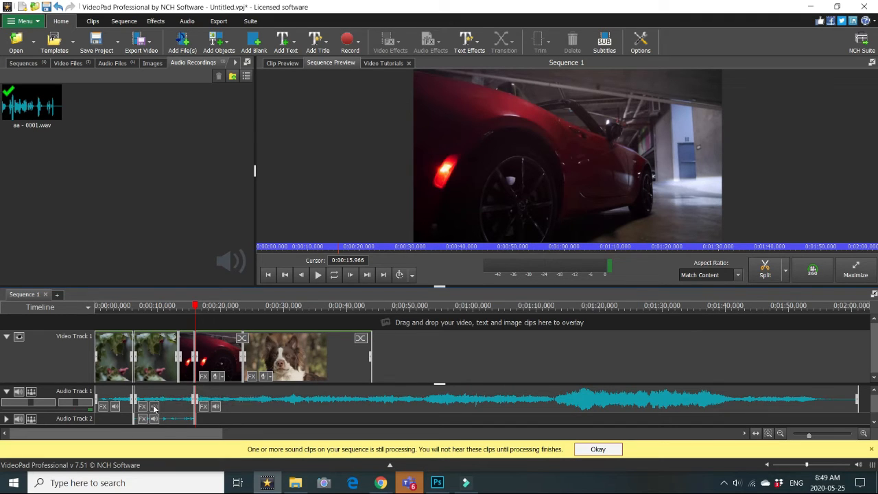
# Lower the clip volume of the middle music section between the two cuts and confirm
pyautogui.click(153, 406)
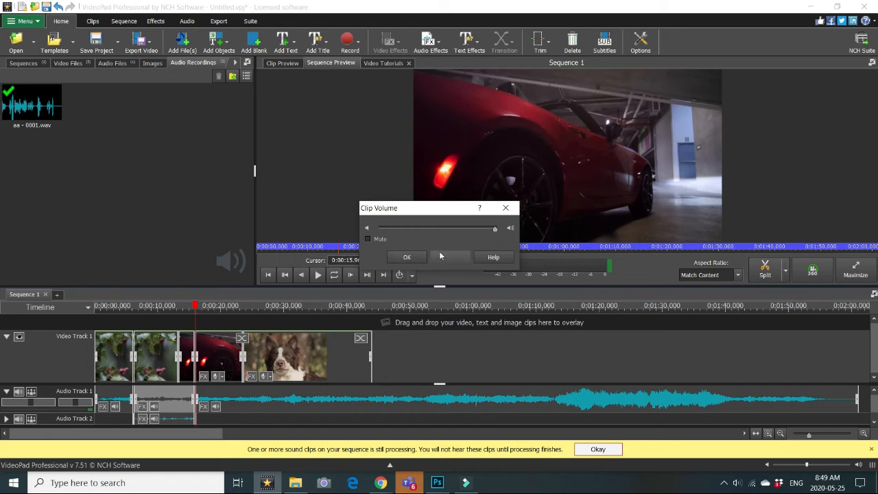
pyautogui.click(368, 239)
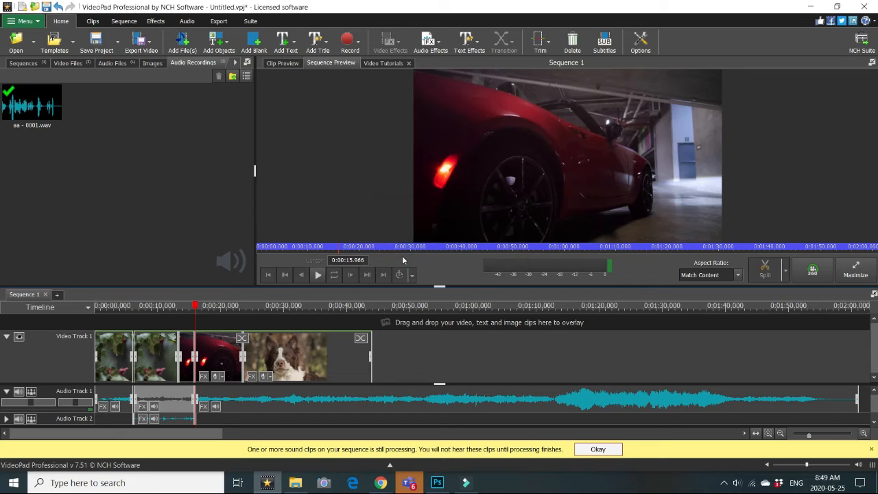
pyautogui.moveTo(195, 304)
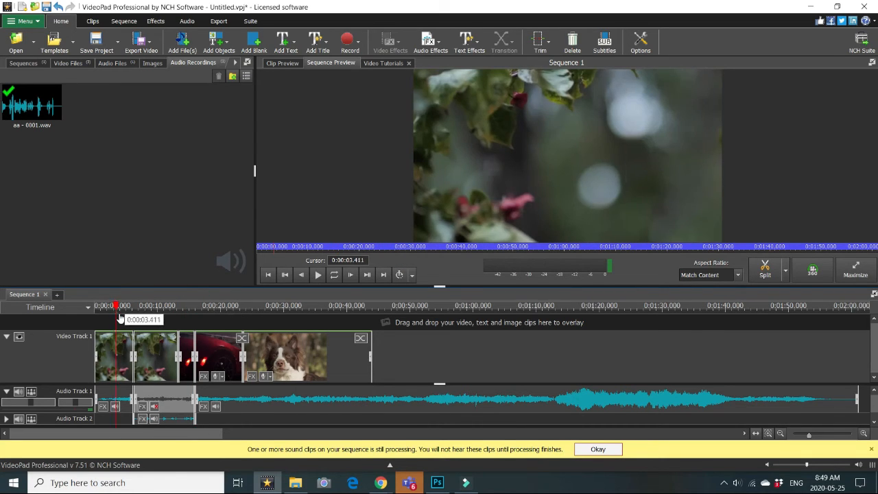
# Play the sequence from around 3 seconds to hear the quieter music section, then stop
pyautogui.click(319, 274)
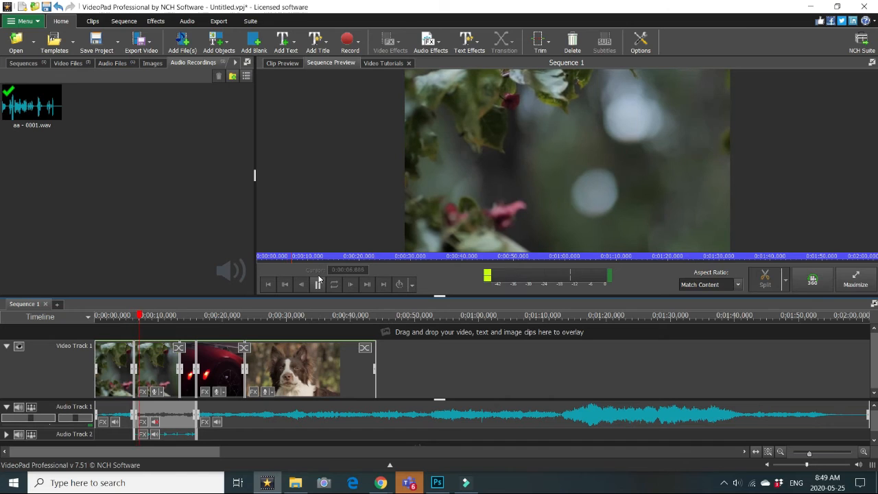
pyautogui.click(318, 284)
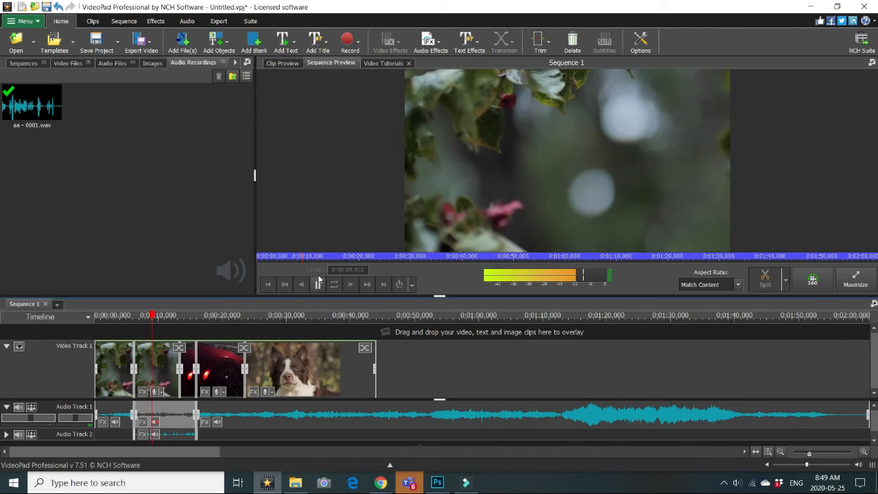
pyautogui.click(318, 284)
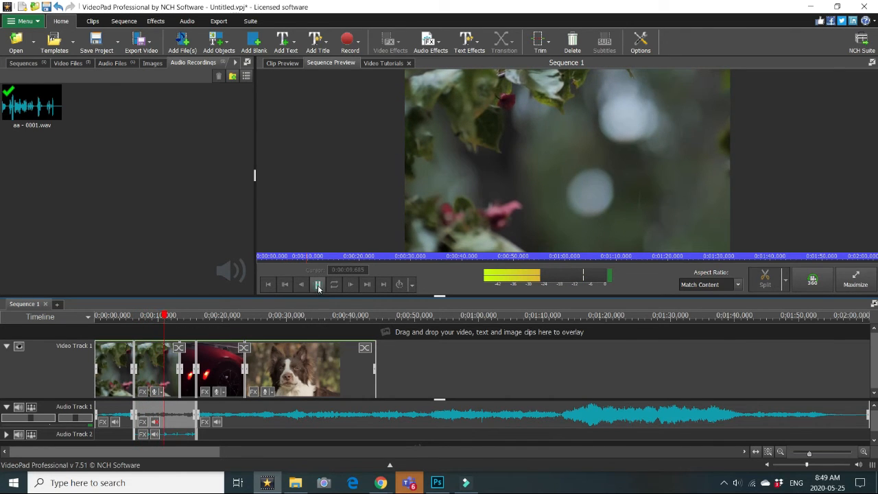
pyautogui.click(318, 284)
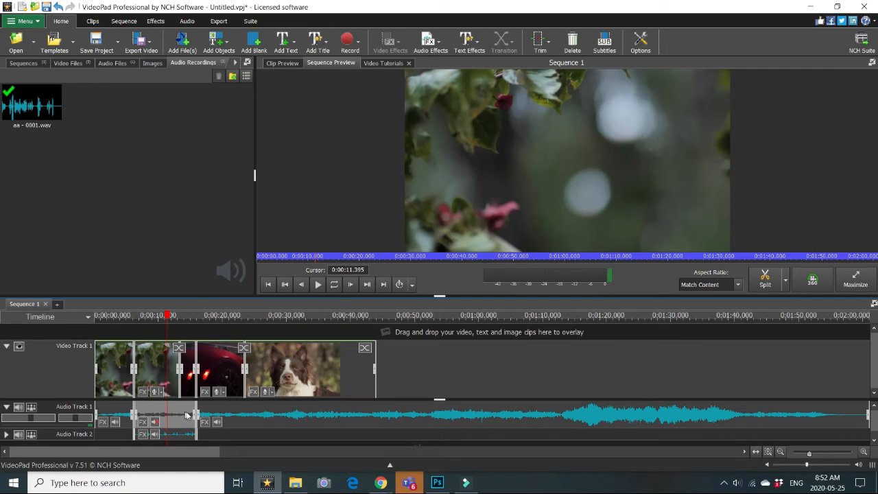
pyautogui.moveTo(192, 415)
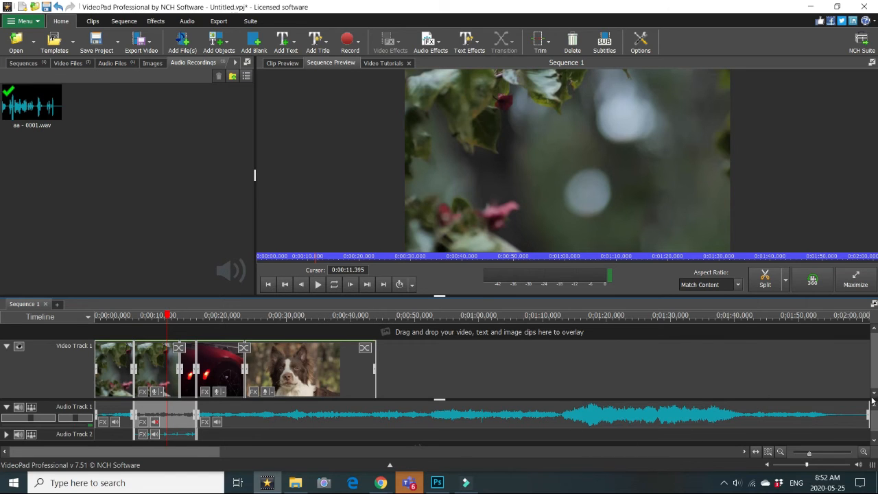
pyautogui.moveTo(269, 291)
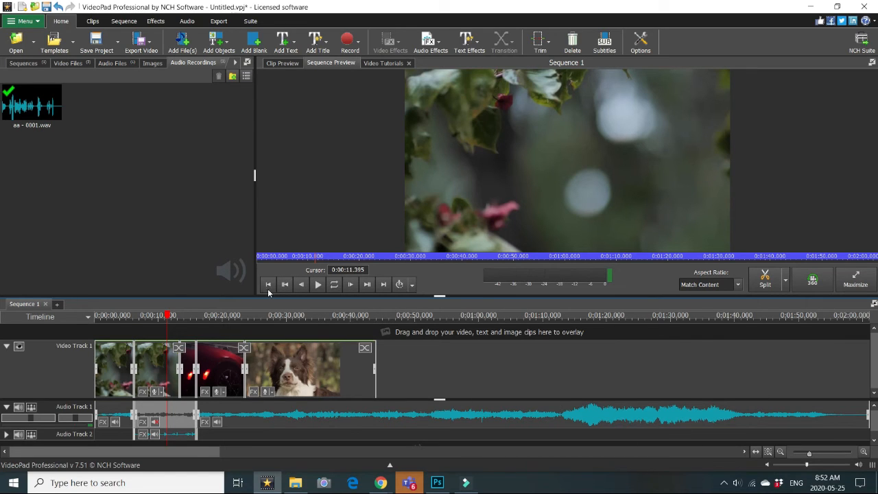
pyautogui.moveTo(341, 167)
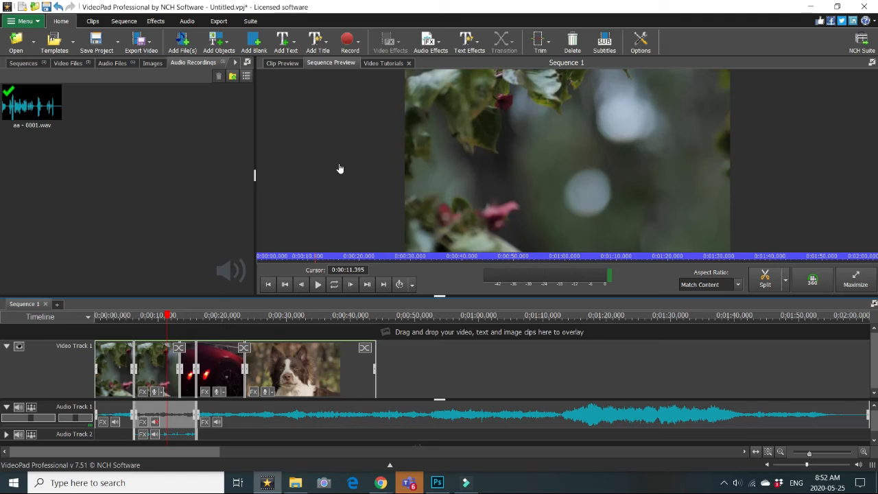
pyautogui.moveTo(177, 206)
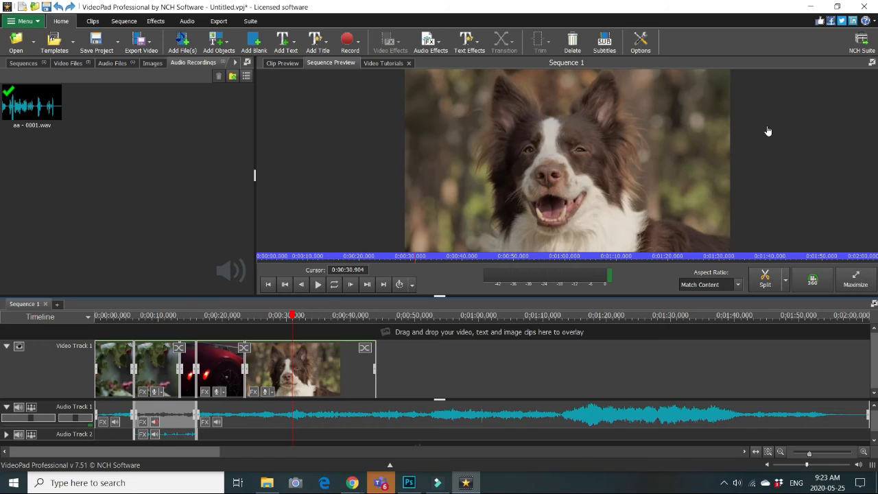
pyautogui.moveTo(403, 212)
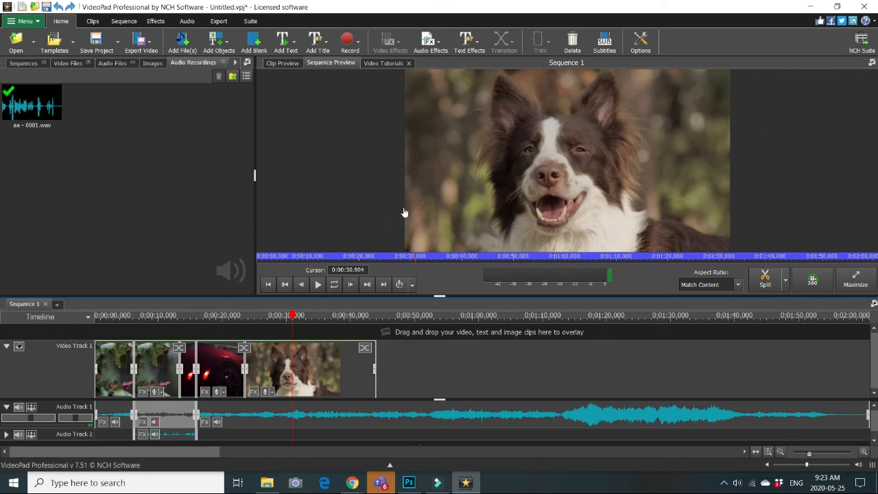
pyautogui.moveTo(370, 222)
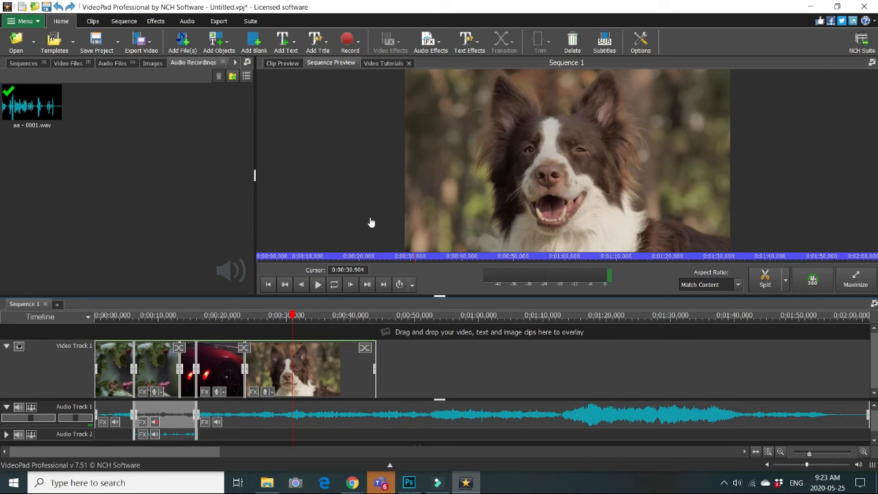
pyautogui.moveTo(185, 222)
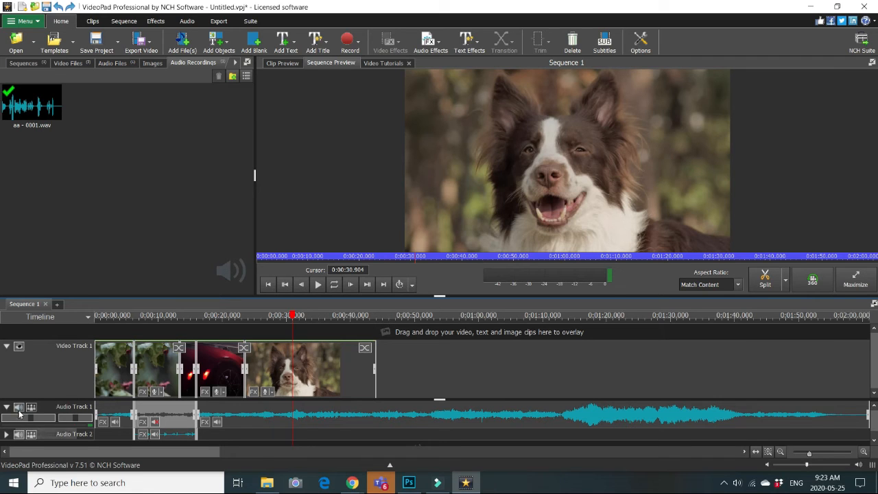
pyautogui.moveTo(19, 408)
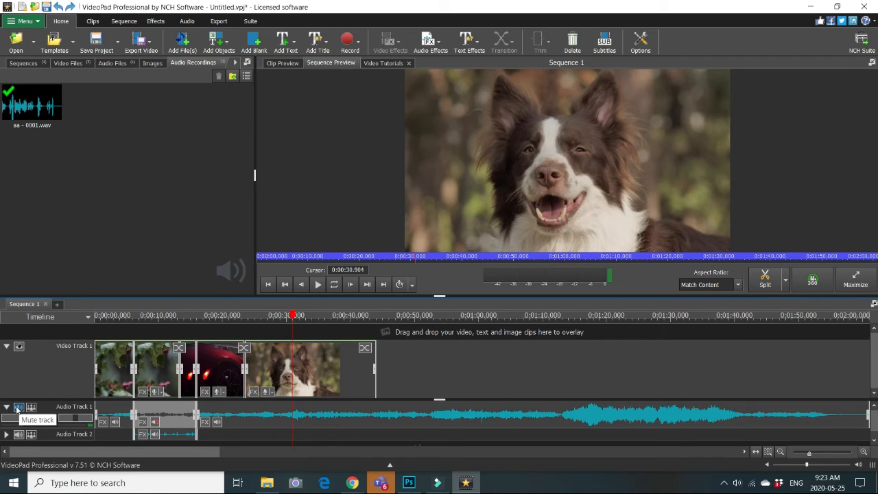
# Mute the background music on Audio Track 1 across the sequence
pyautogui.click(19, 406)
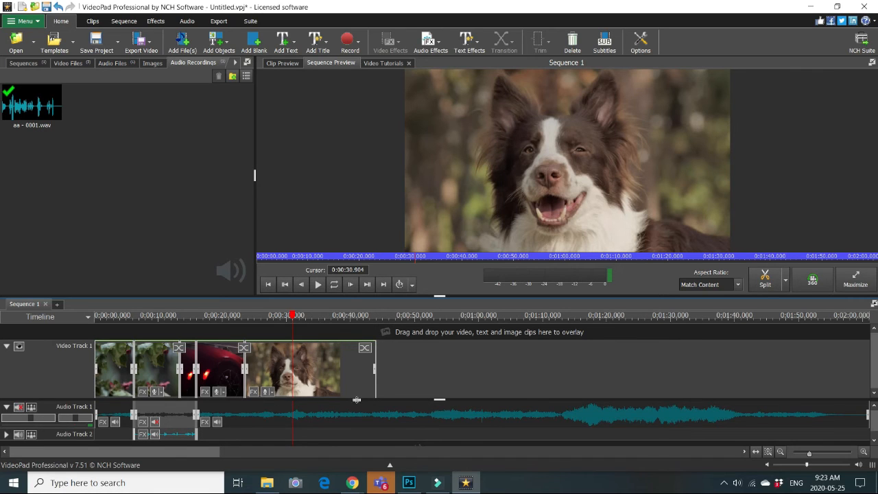
pyautogui.moveTo(349, 39)
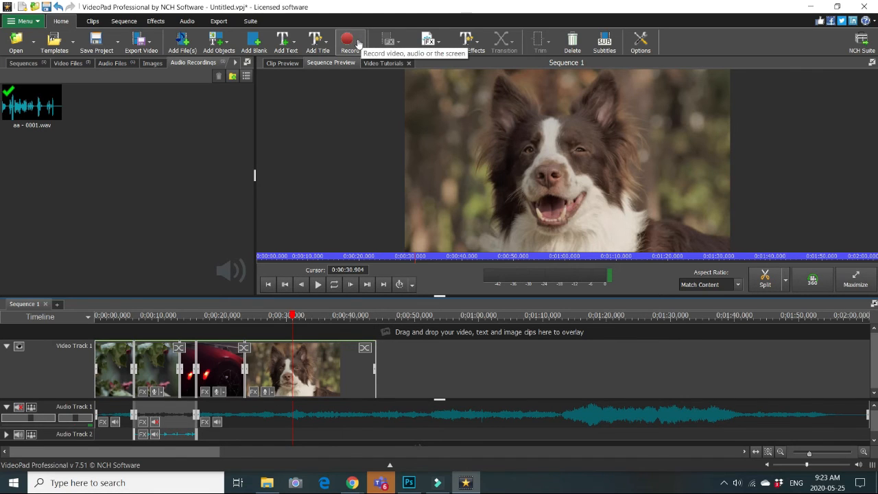
# Record a microphone narration as My Audio - 0005.wav and preview its waveform
pyautogui.click(350, 41)
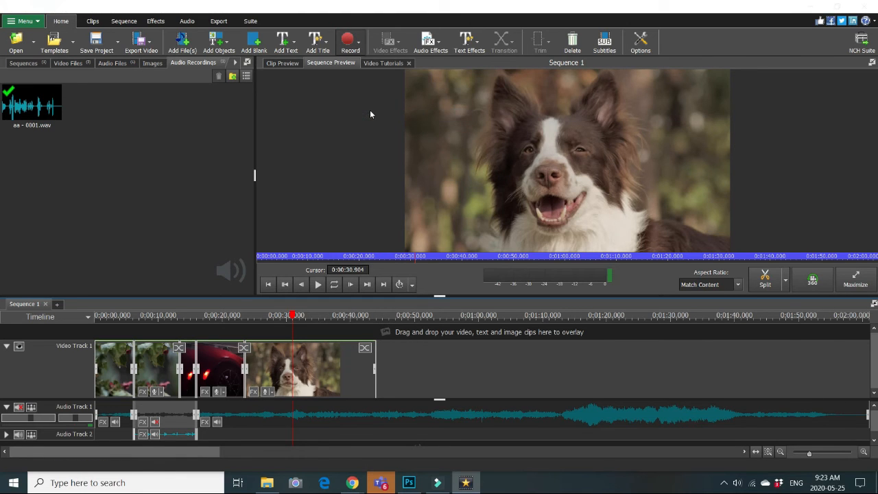
pyautogui.click(350, 41)
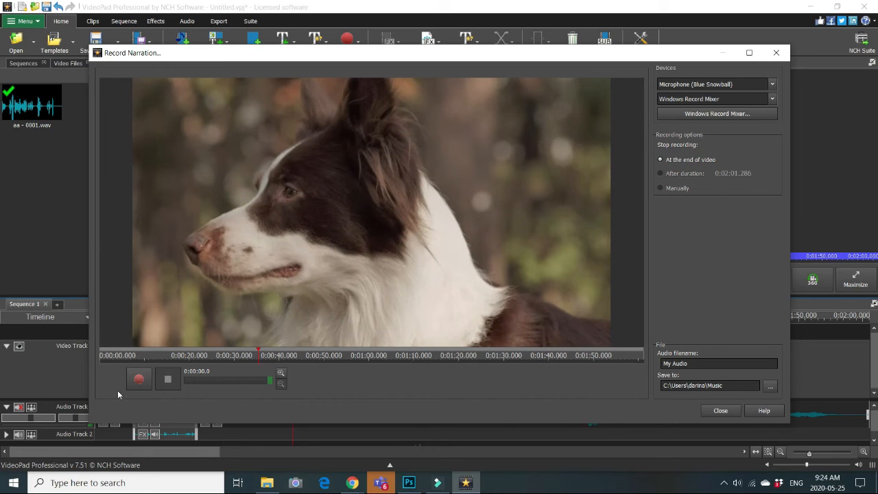
pyautogui.click(138, 379)
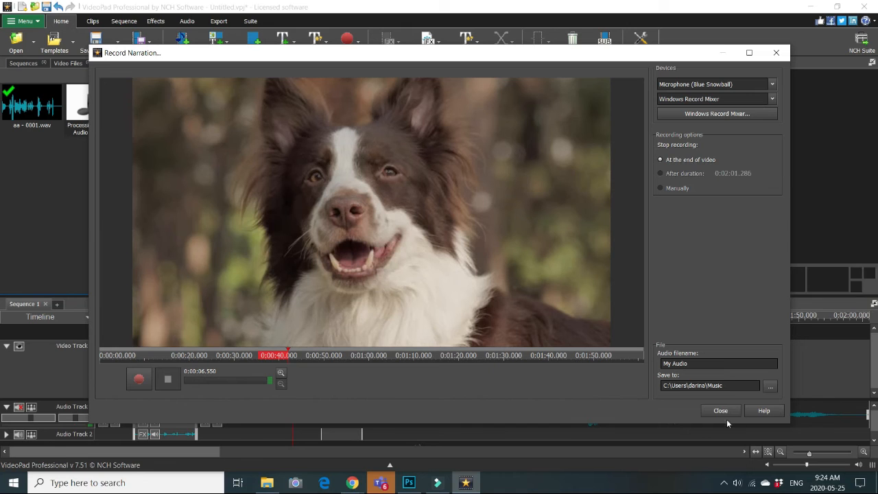
pyautogui.click(721, 410)
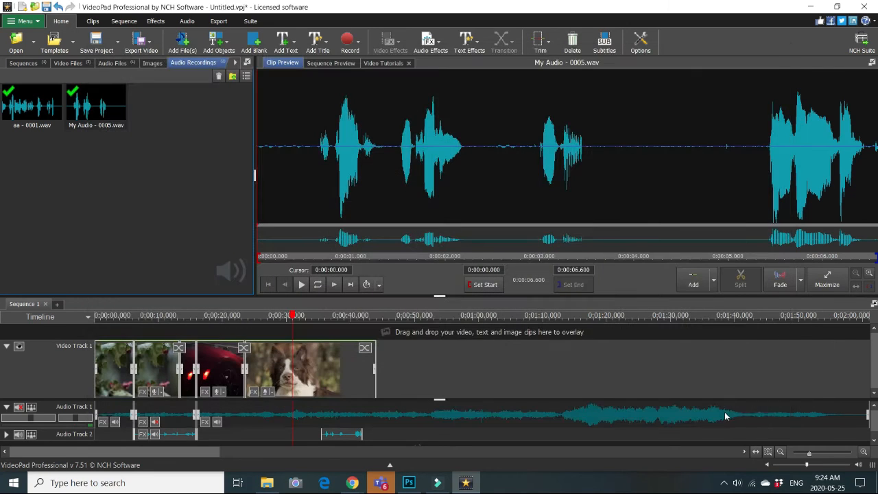
# Place the newest narration on audio track 2 and play the sequence to hear it with the music
pyautogui.click(96, 105)
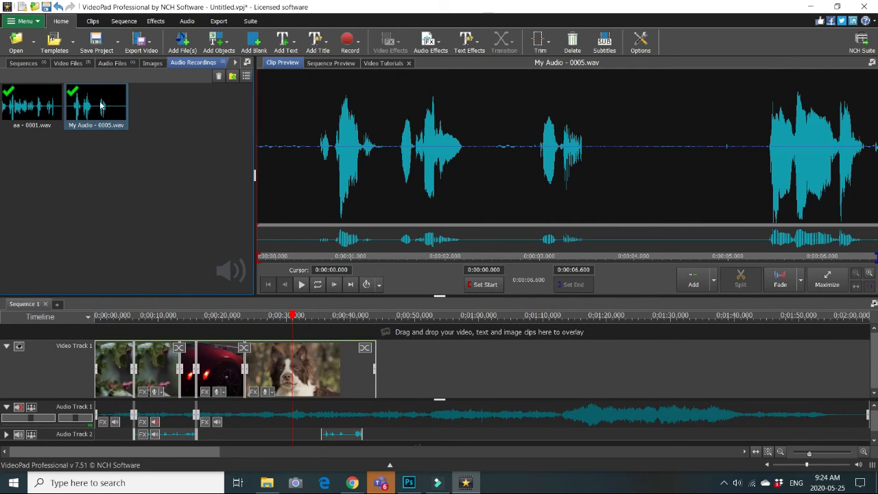
pyautogui.moveTo(107, 107)
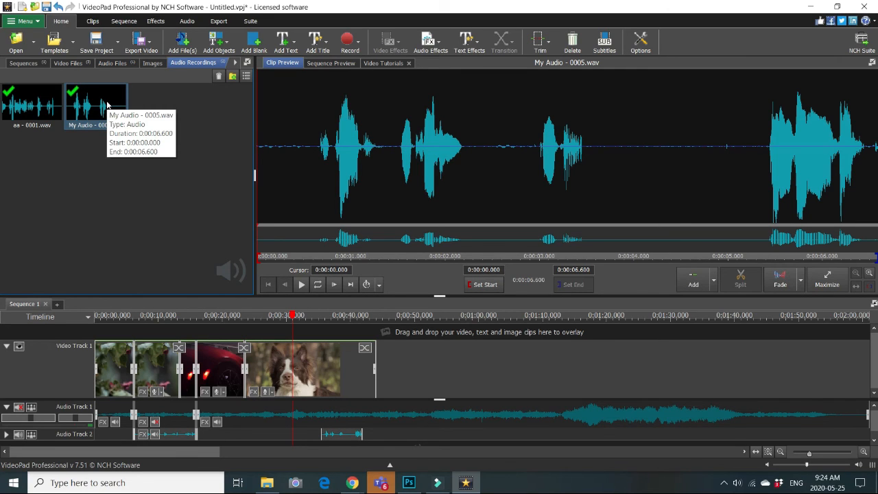
pyautogui.moveTo(343, 436)
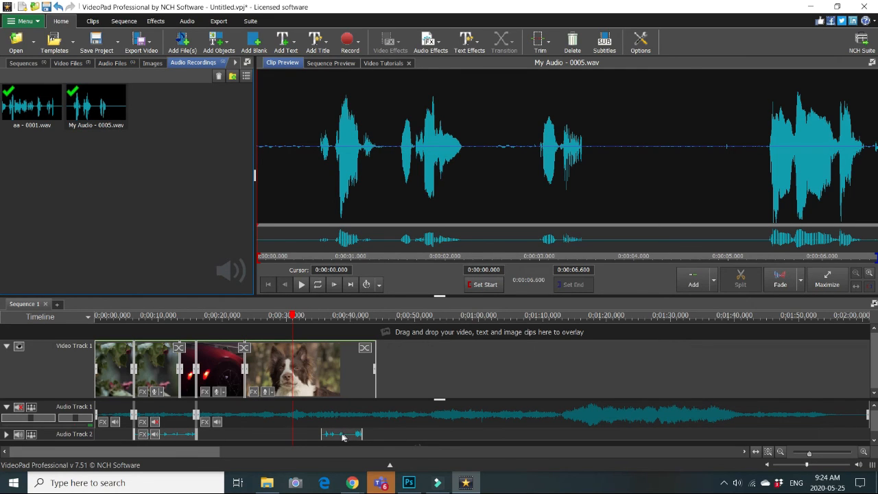
pyautogui.moveTo(343, 433)
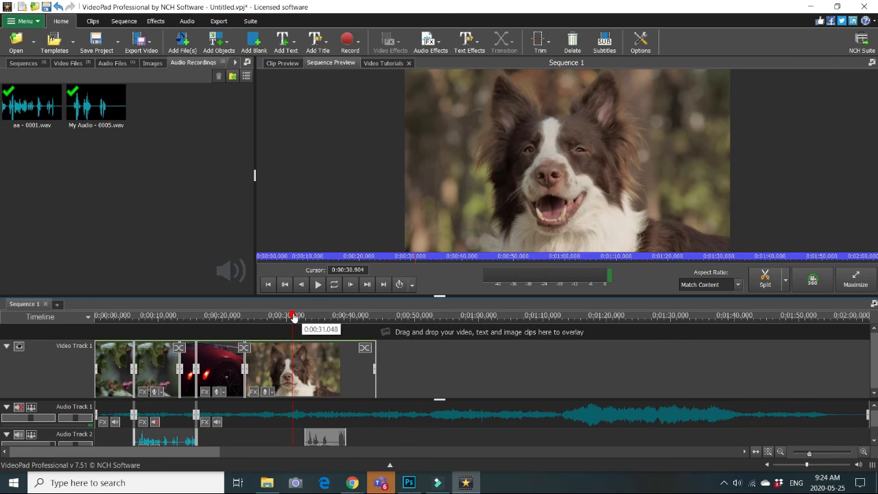
pyautogui.click(317, 284)
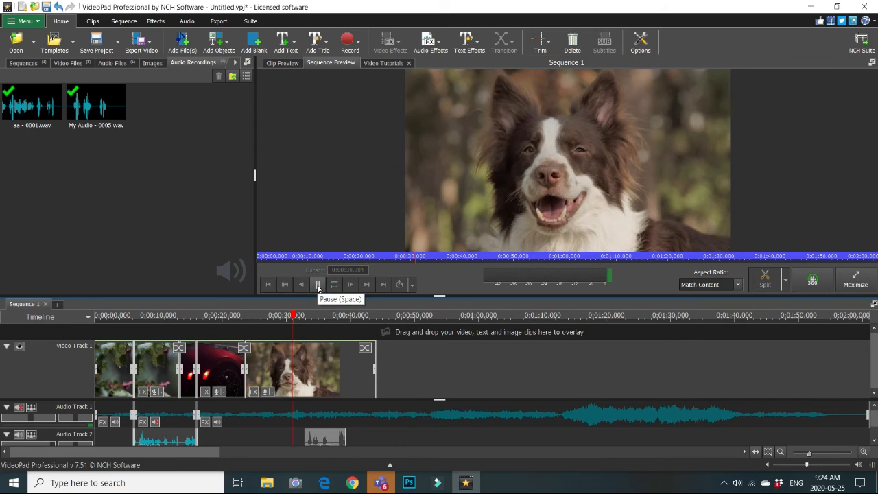
pyautogui.click(319, 284)
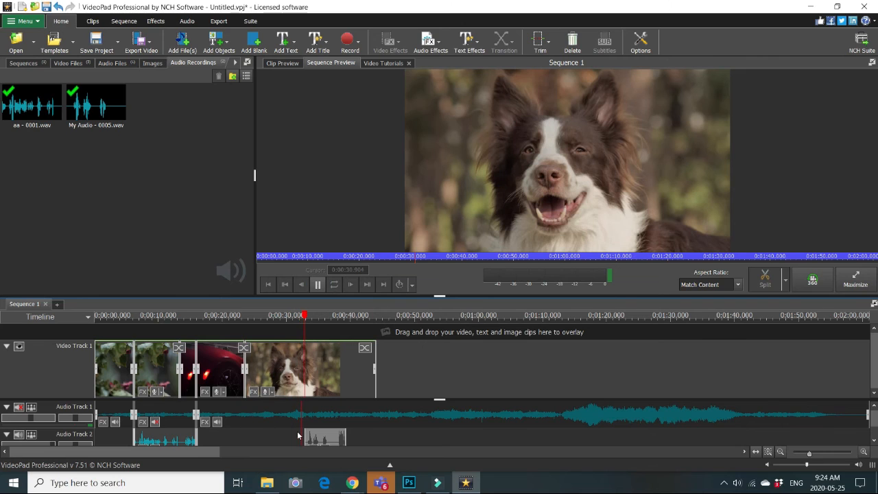
pyautogui.click(315, 314)
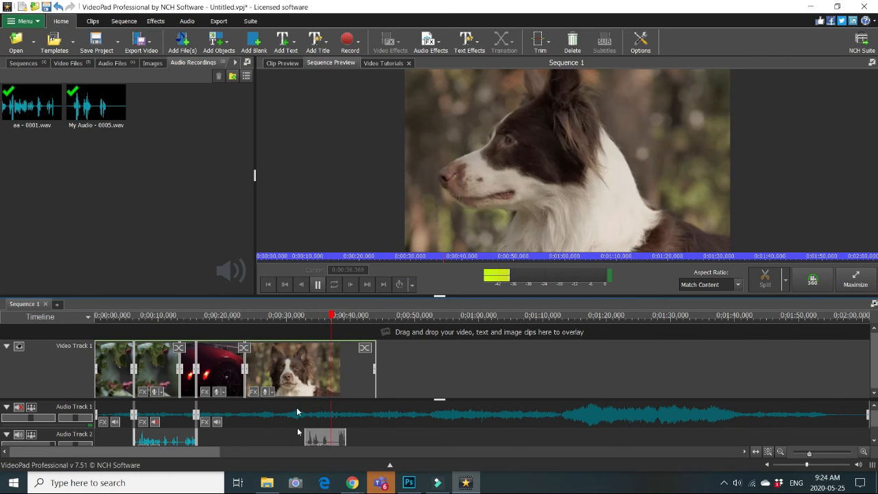
pyautogui.click(318, 284)
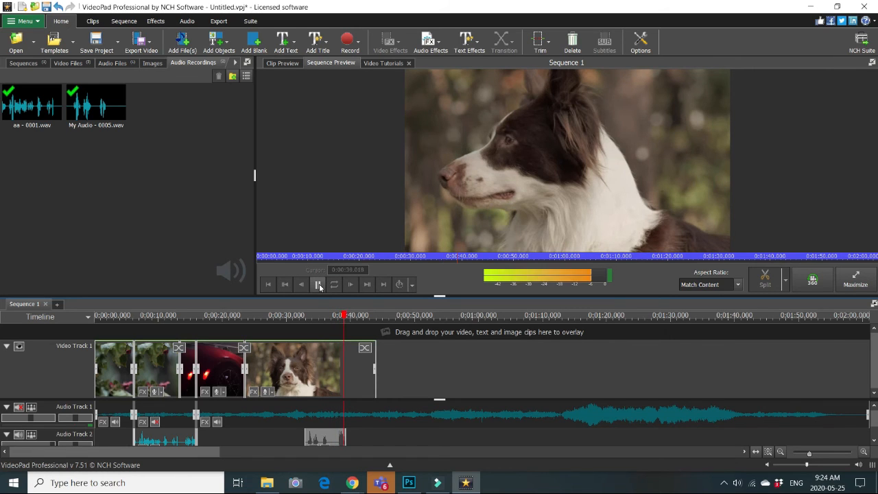
pyautogui.click(319, 284)
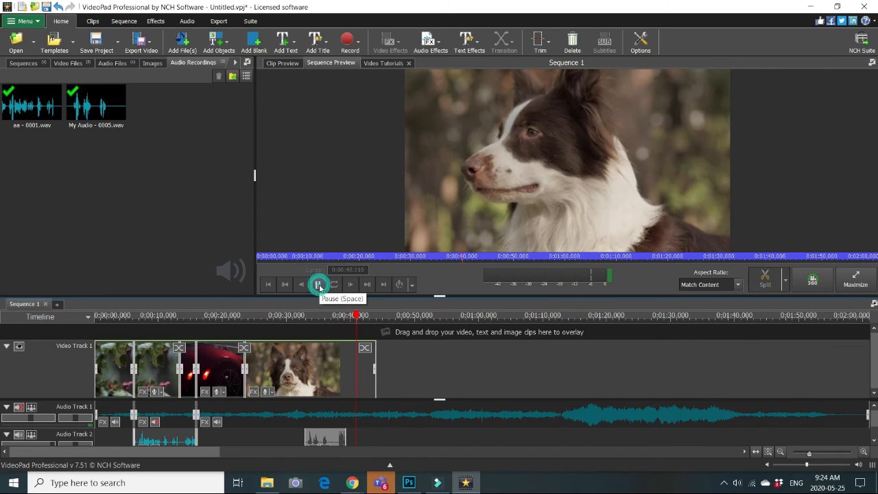
pyautogui.click(319, 284)
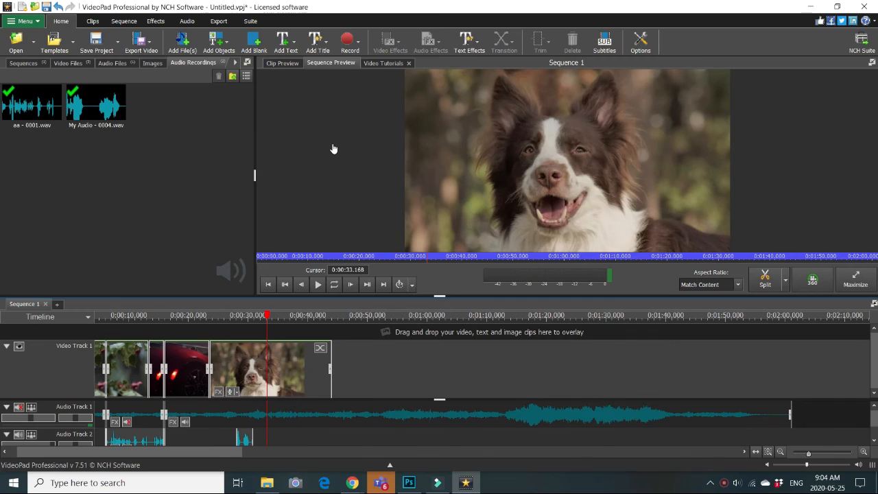
pyautogui.moveTo(329, 162)
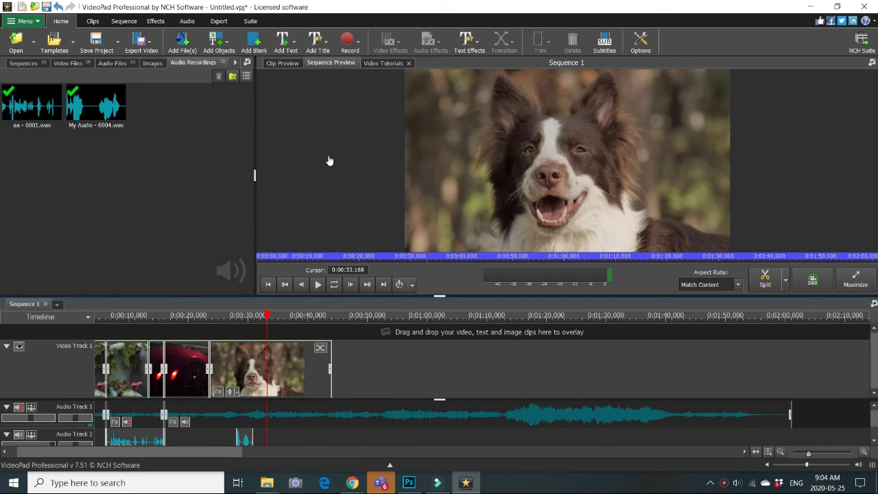
pyautogui.moveTo(404, 374)
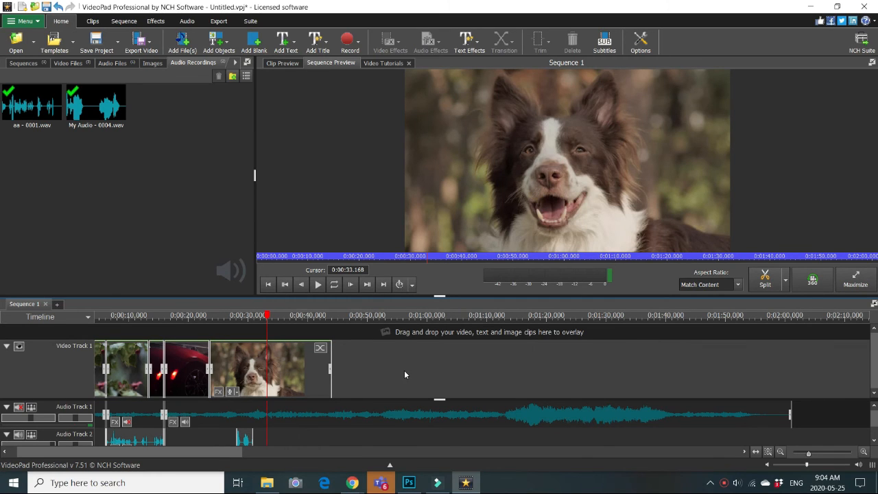
# Cut Audio Track 1 at the second narration's start and end to isolate a music section
pyautogui.click(405, 314)
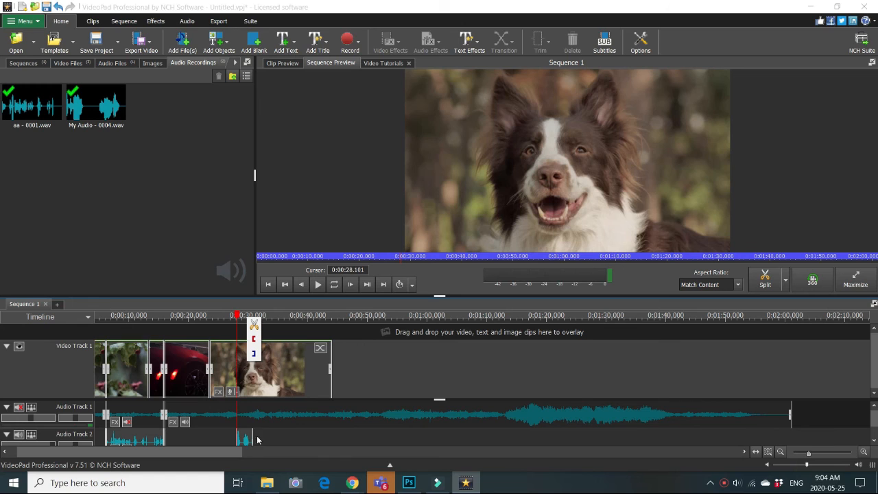
pyautogui.moveTo(258, 417)
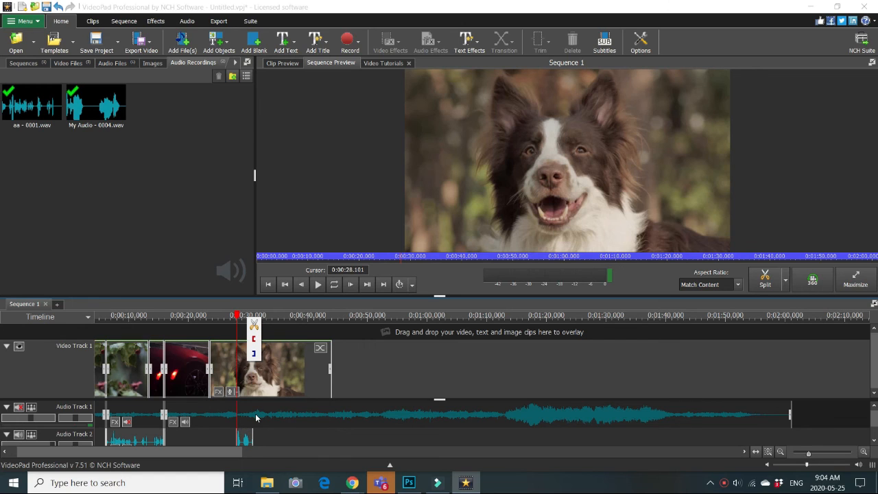
pyautogui.moveTo(244, 417)
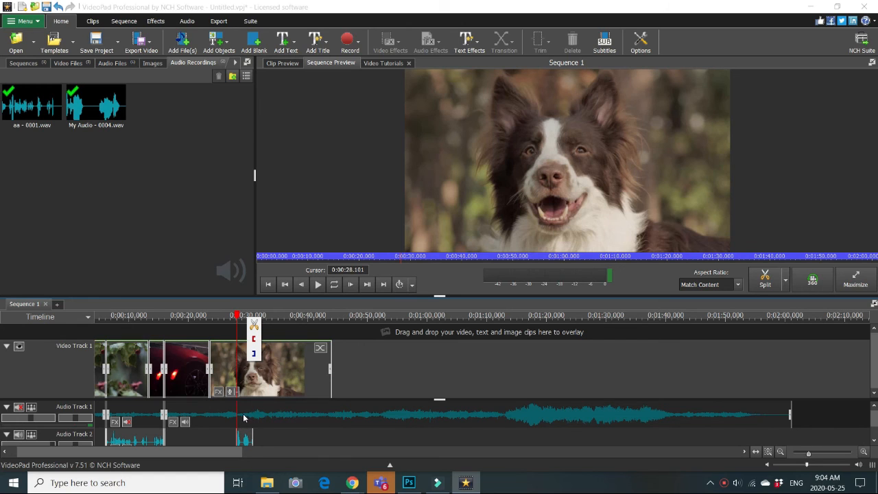
pyautogui.moveTo(299, 324)
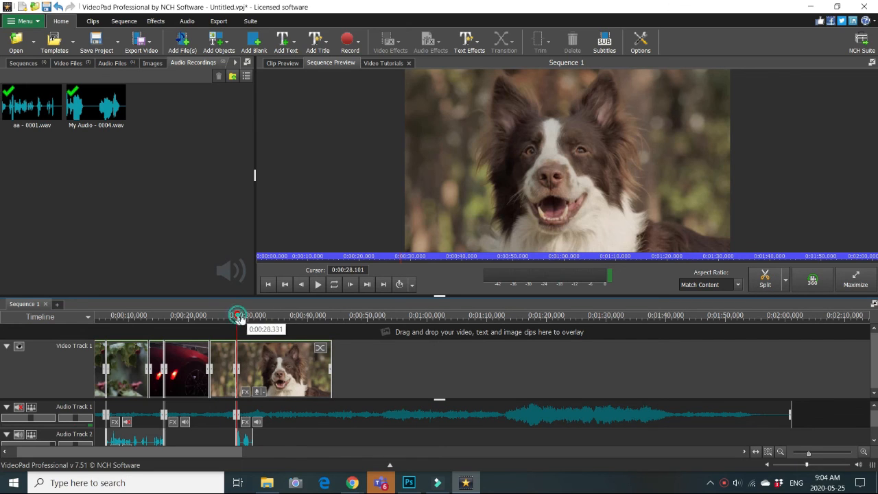
pyautogui.moveTo(239, 314); pyautogui.dragTo(255, 314)
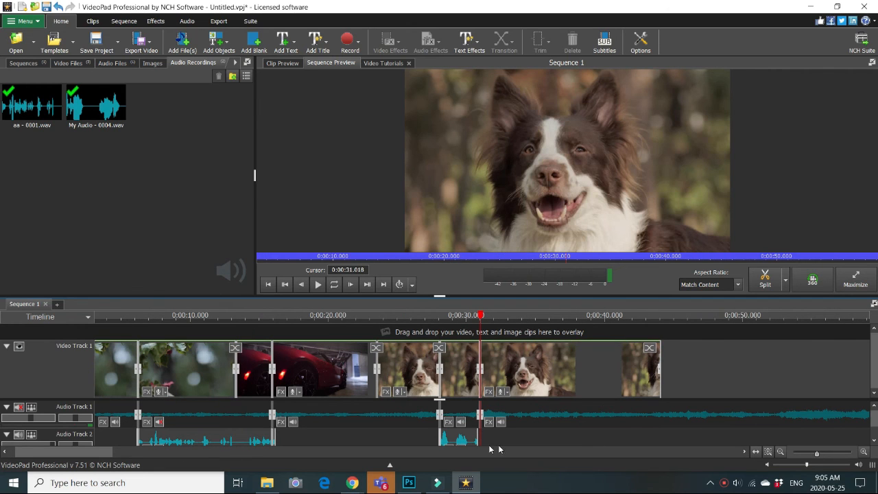
# Turn the isolated music section's clip volume down to a low level and confirm
pyautogui.click(460, 420)
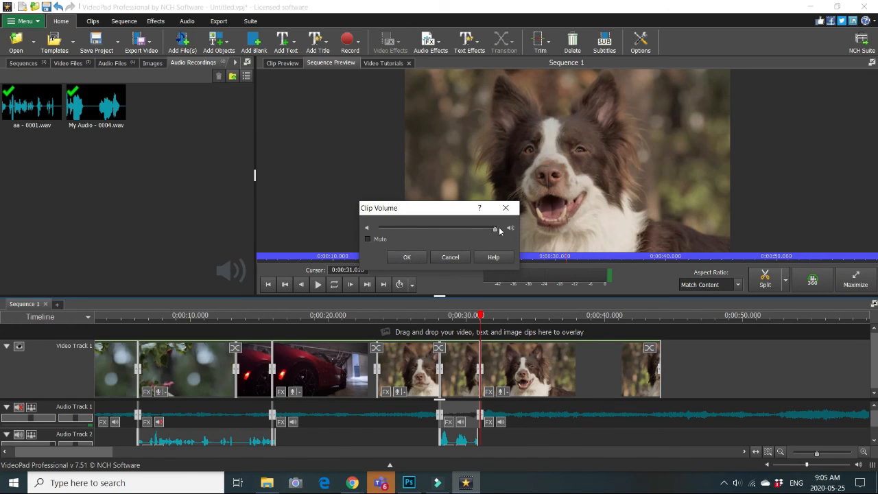
pyautogui.moveTo(494, 228); pyautogui.dragTo(377, 228)
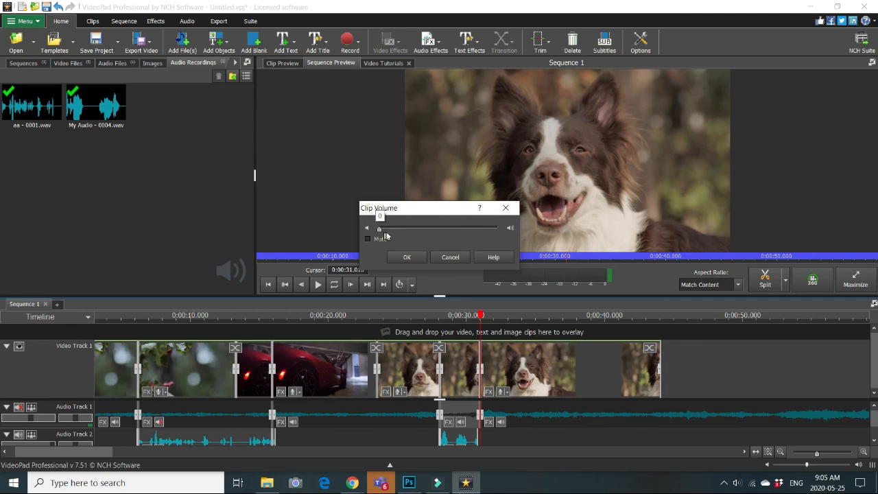
pyautogui.moveTo(379, 228); pyautogui.dragTo(389, 228)
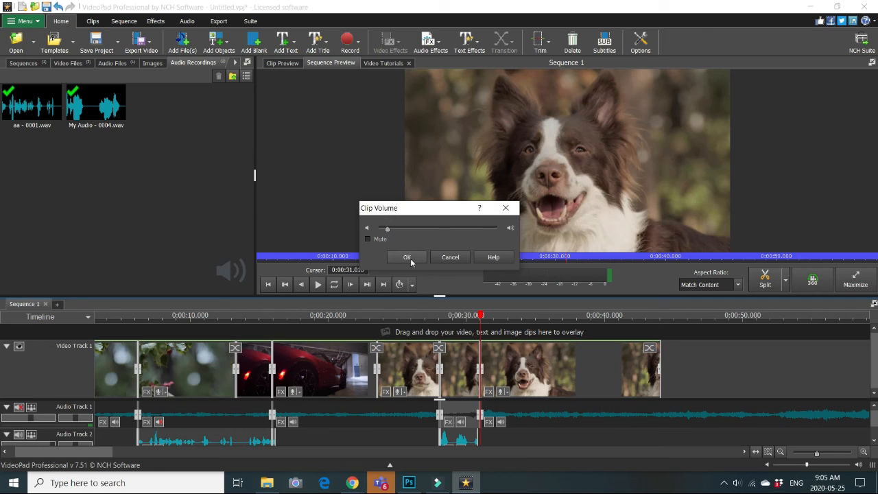
pyautogui.click(406, 258)
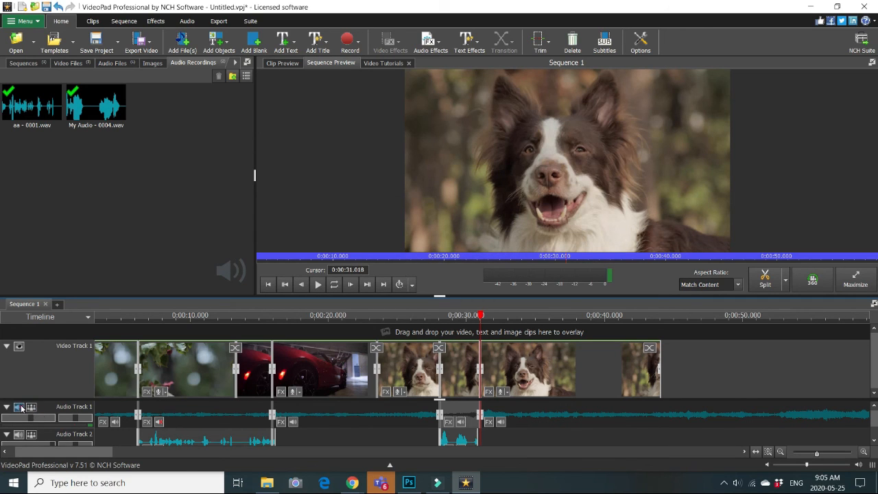
pyautogui.moveTo(19, 406)
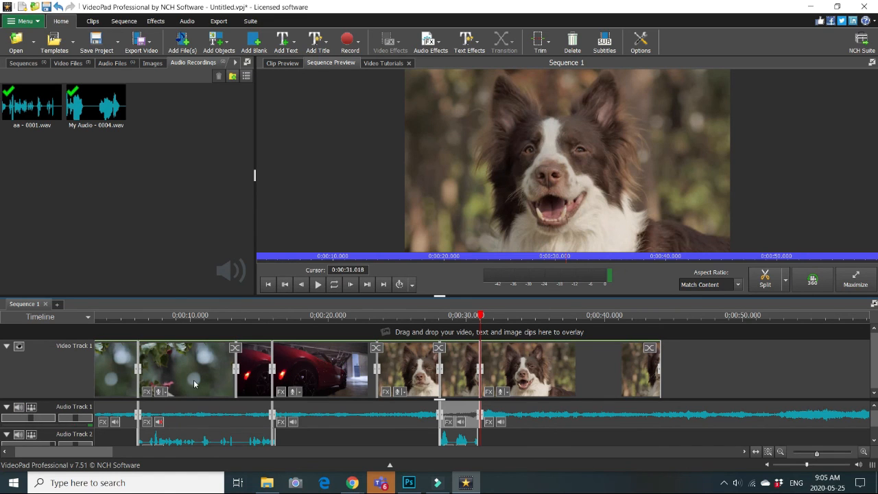
# Unmute Audio Track 1 and play through the narration over the quieter music
pyautogui.click(478, 314)
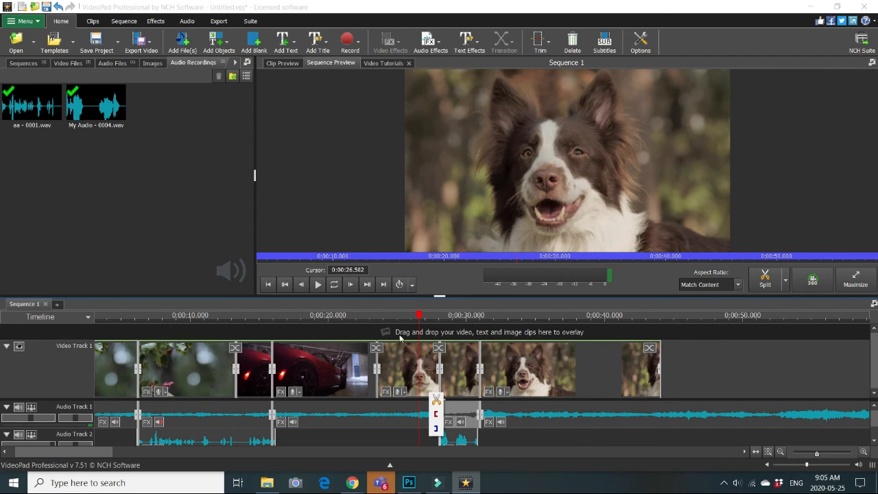
pyautogui.click(317, 284)
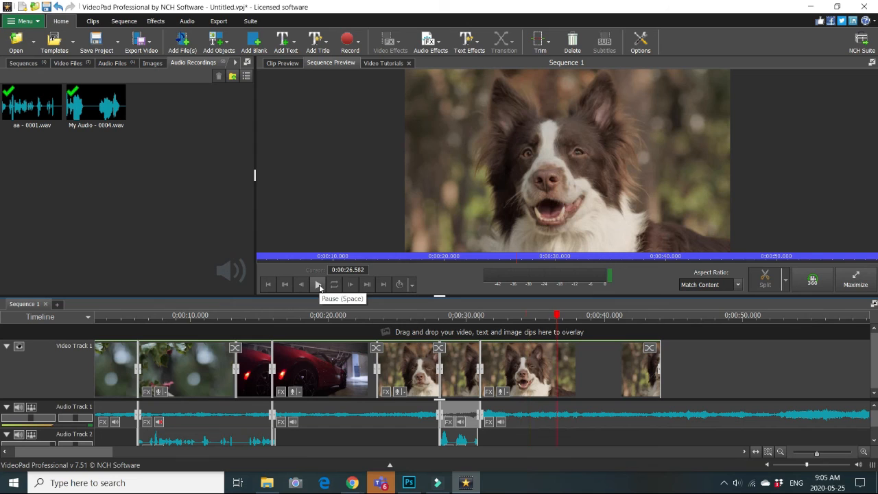
pyautogui.click(319, 284)
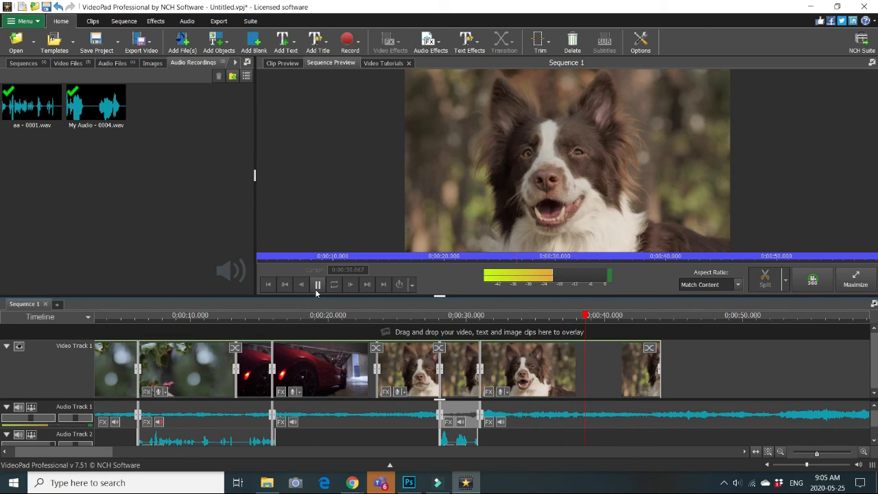
pyautogui.click(318, 284)
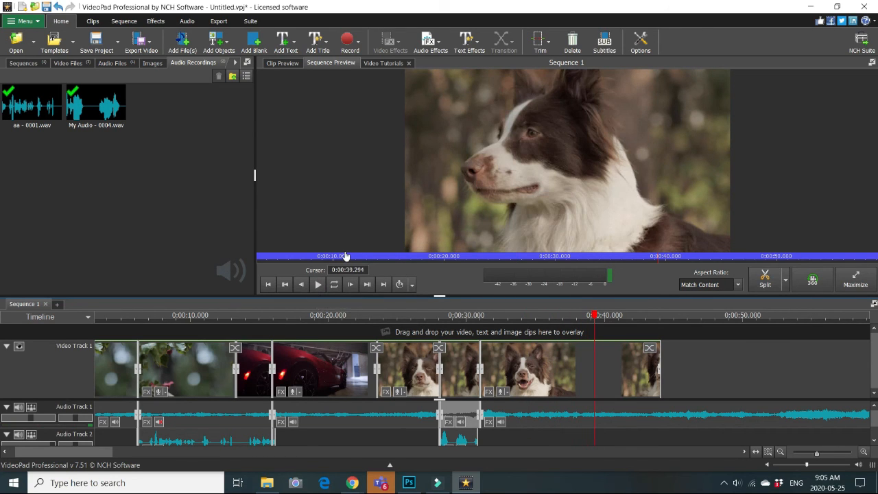